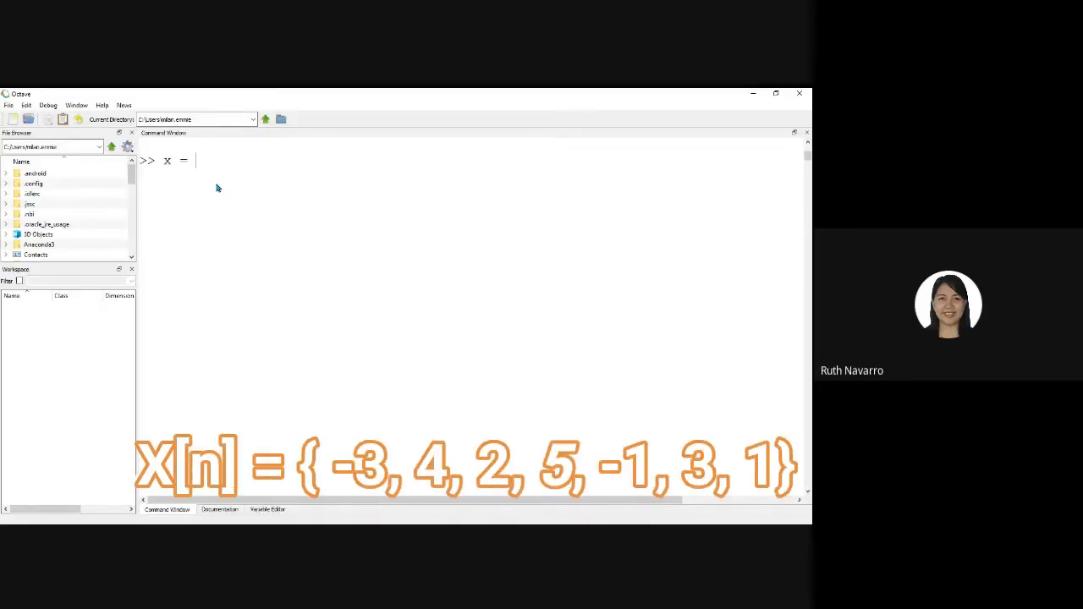
- Enter the vector x = [-3 4 2 5 -1 3 1] in the Command Window
{"action": "type", "text": "[]"}
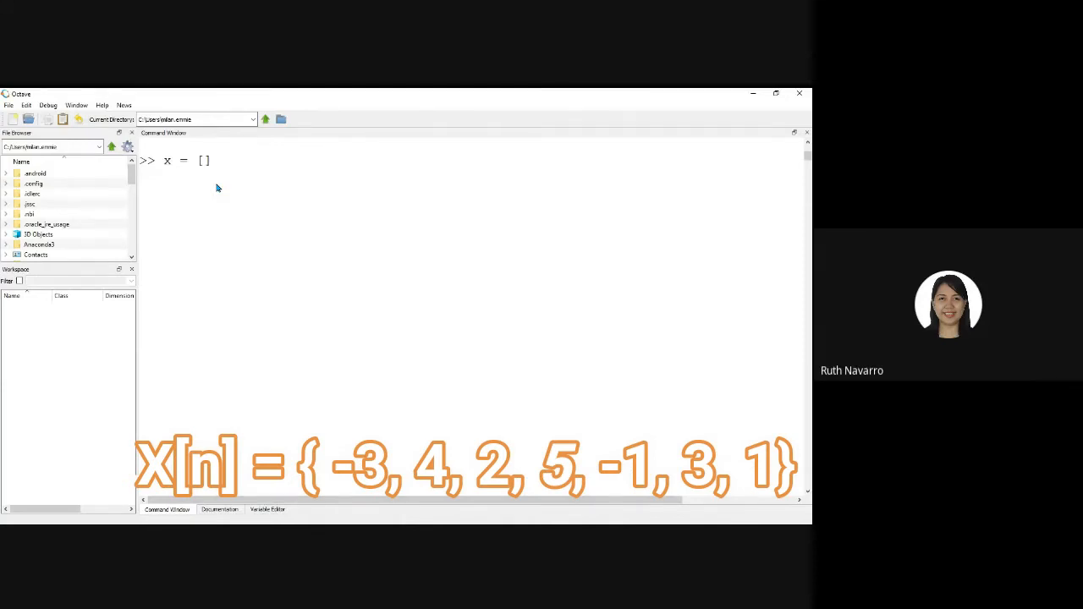
{"action": "type", "text": "-3"}
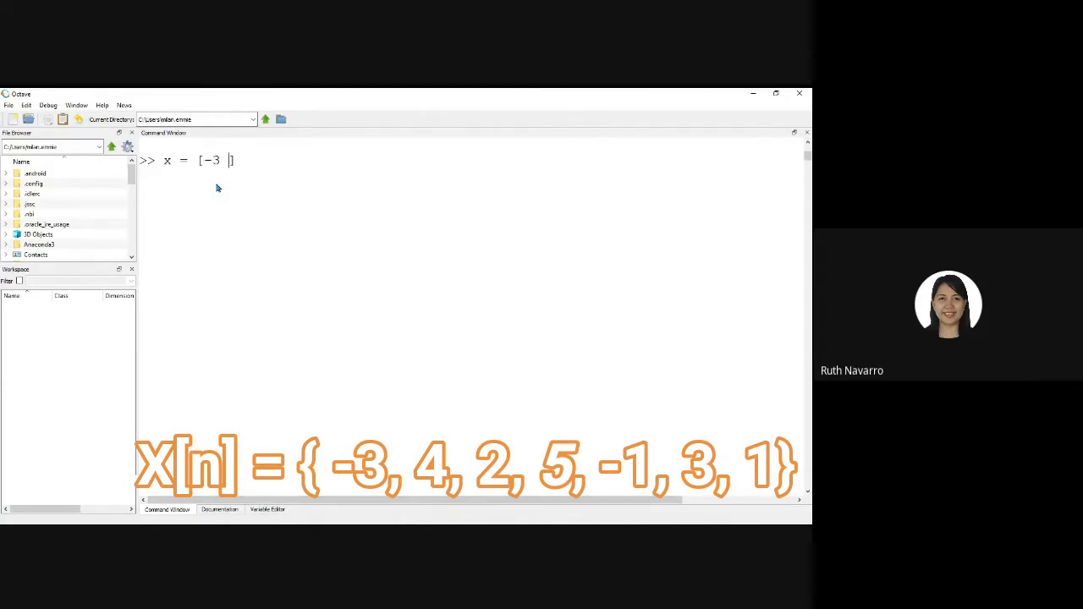
{"action": "type", "text": "4 2"}
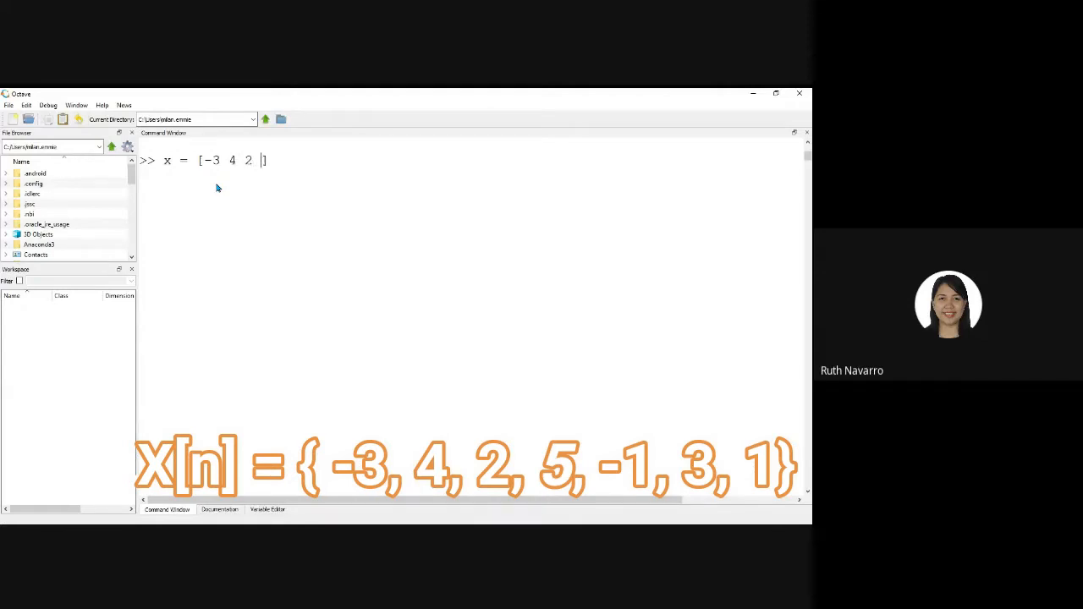
{"action": "type", "text": "5 -"}
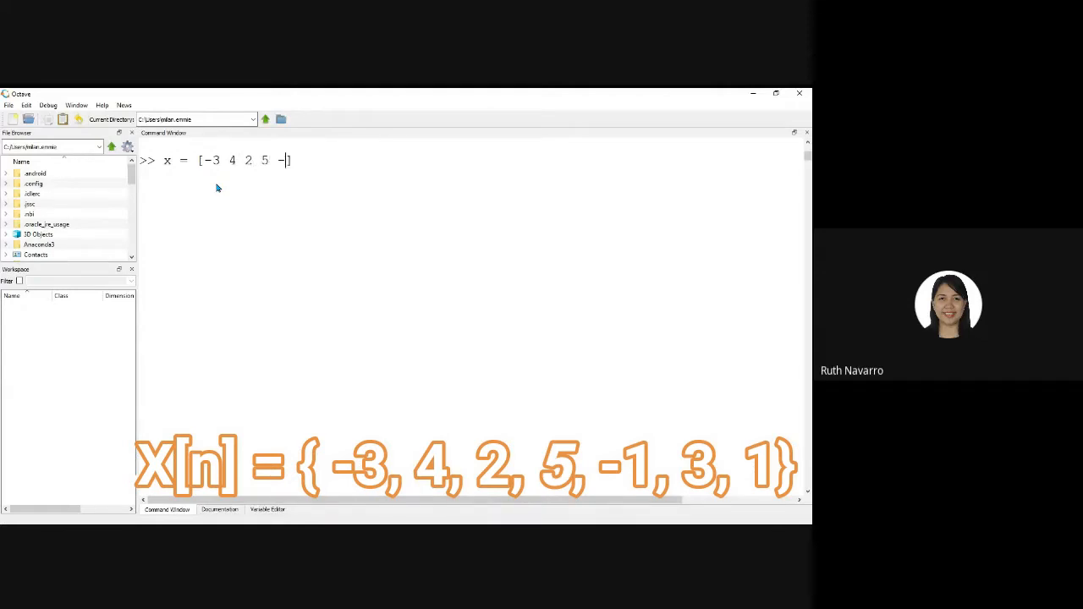
{"action": "type", "text": "1"}
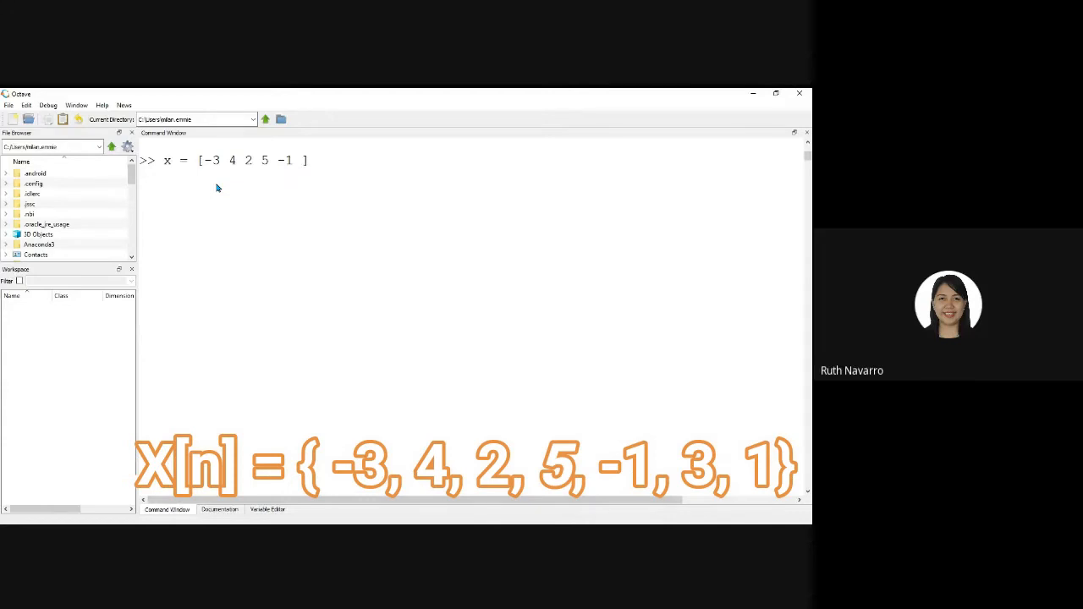
{"action": "type", "text": "3 1]"}
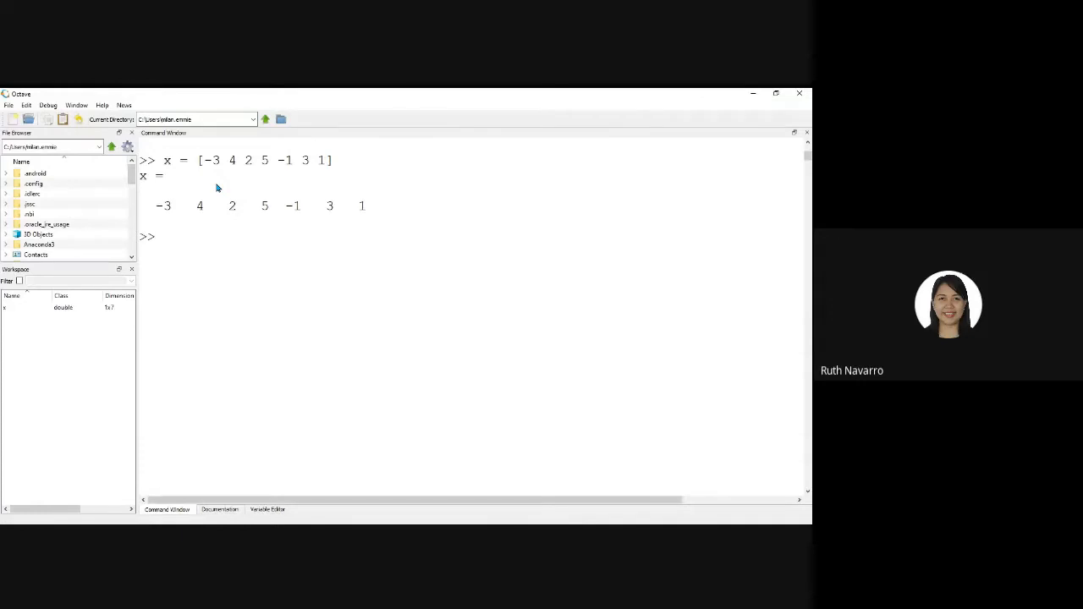
- Run n = -3:3 to create the index vector from -3 to 3
{"action": "type", "text": "n="}
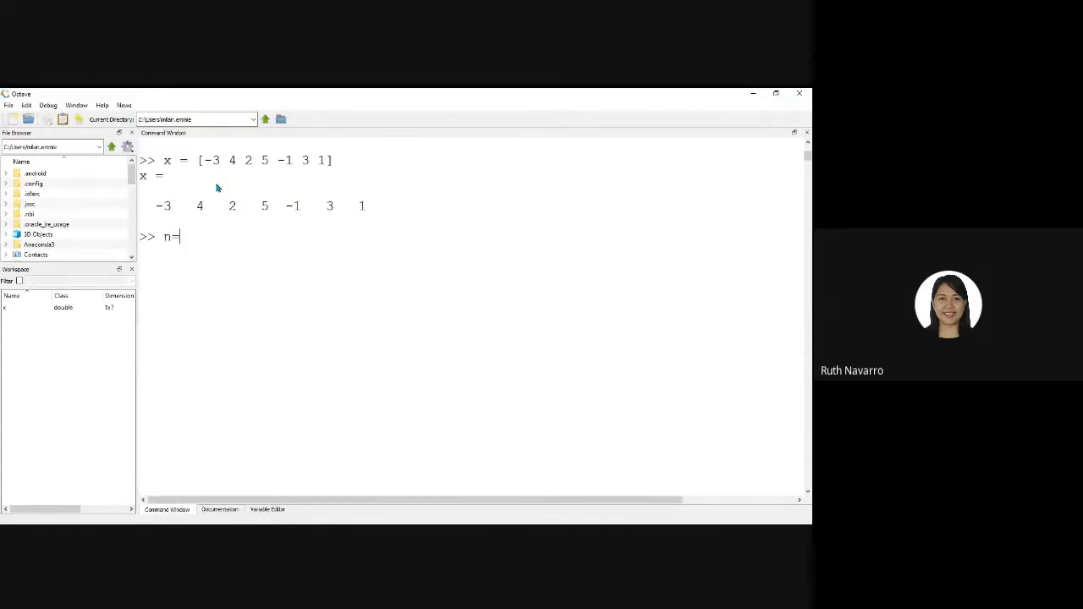
{"action": "type", "text": "=3"}
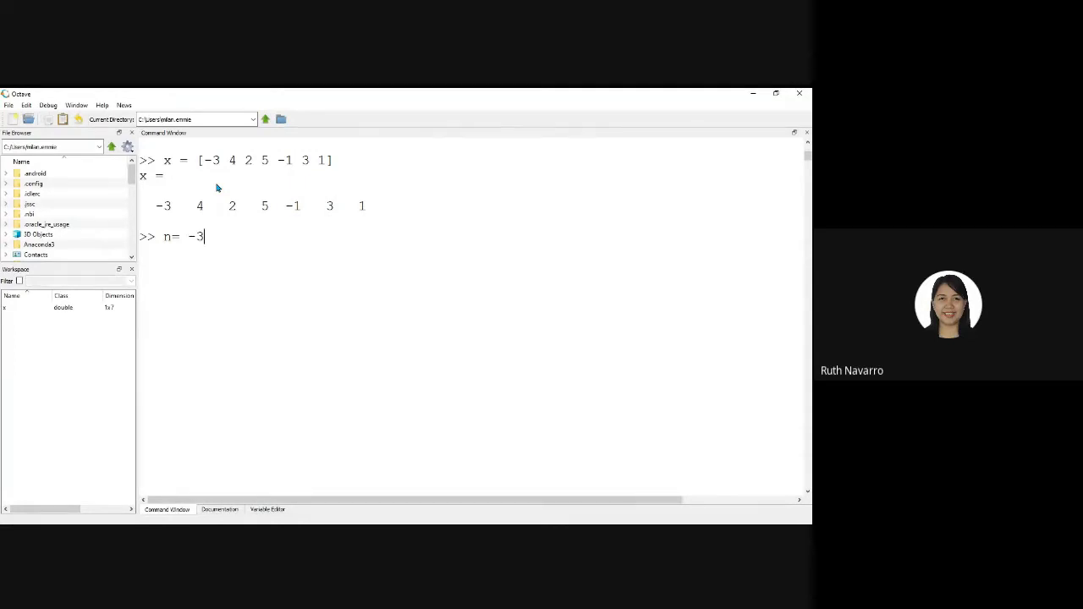
{"action": "type", "text": ":3"}
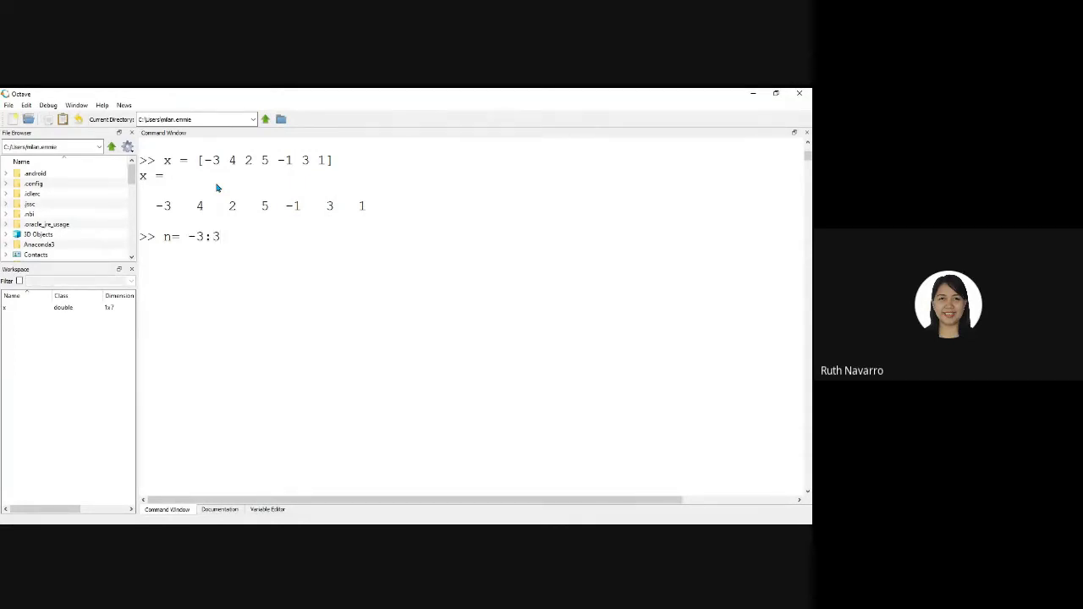
{"action": "key", "text": "Return"}
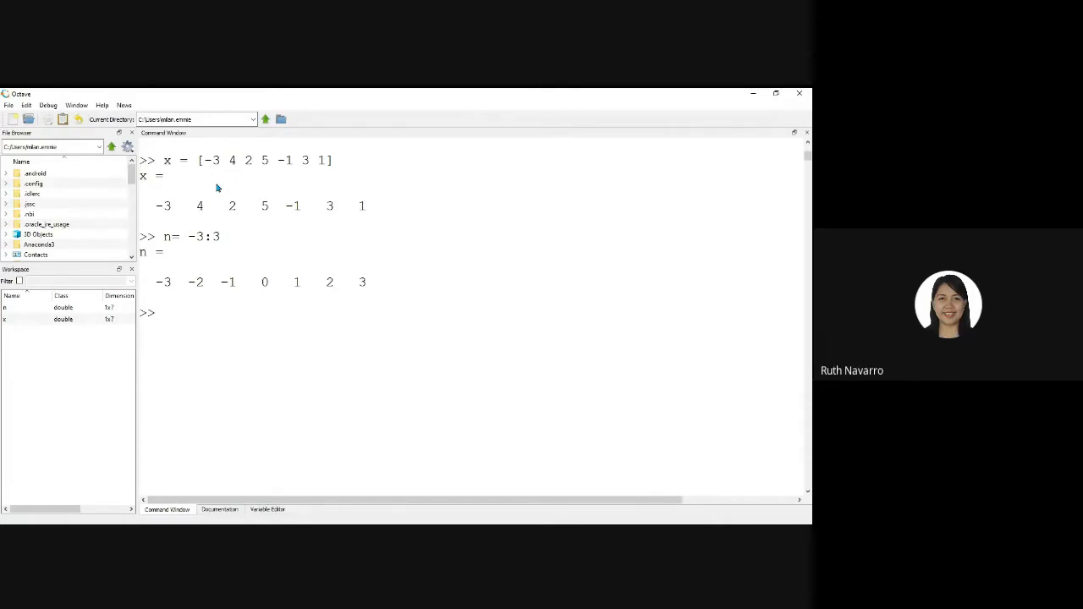
{"action": "left_click", "coordinate": [161, 313]}
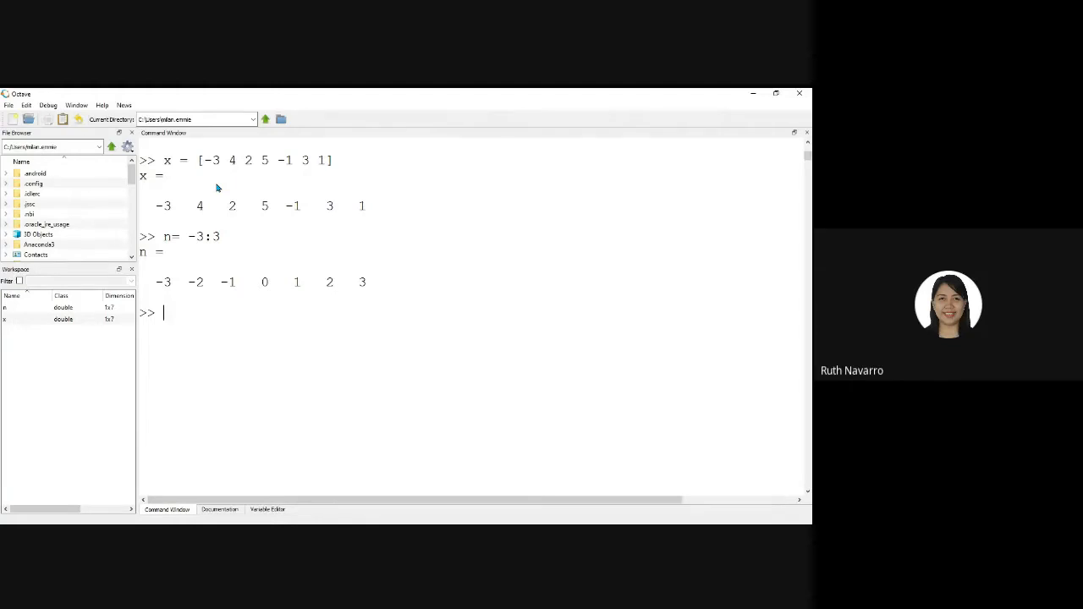
- Run x1 = fliplr(x), producing the reversed signal 1 3 -1 5 2 4 -3
{"action": "type", "text": "x1"}
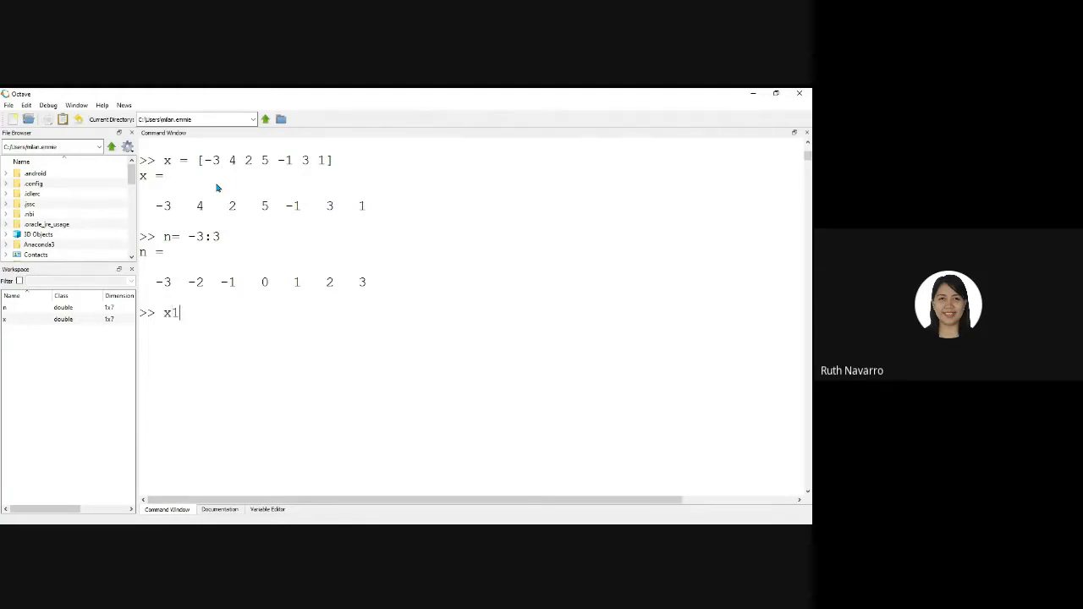
{"action": "type", "text": "= flipl"}
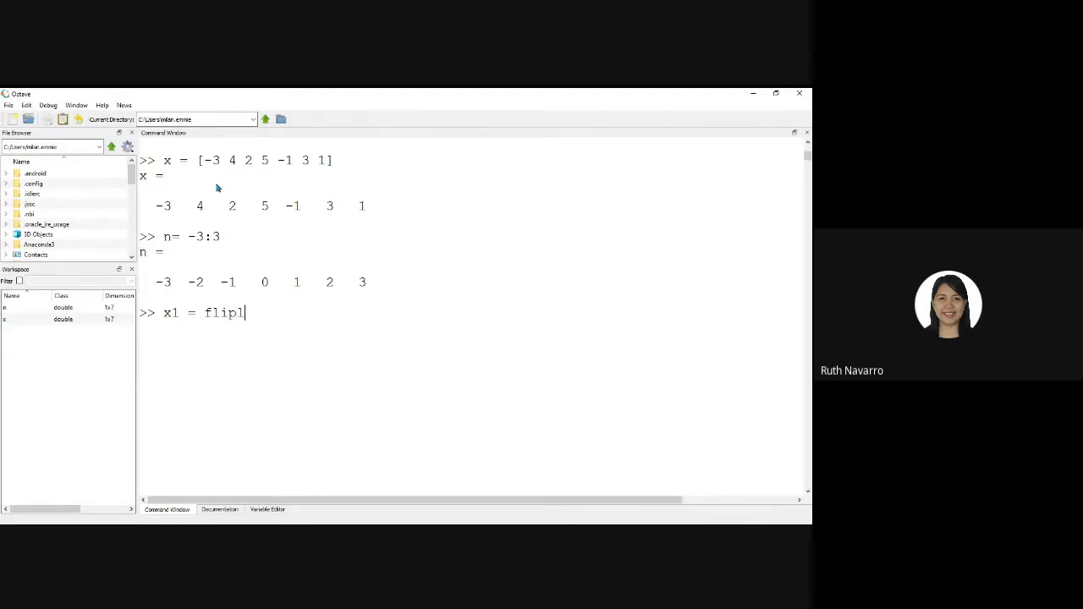
{"action": "type", "text": "r(x"}
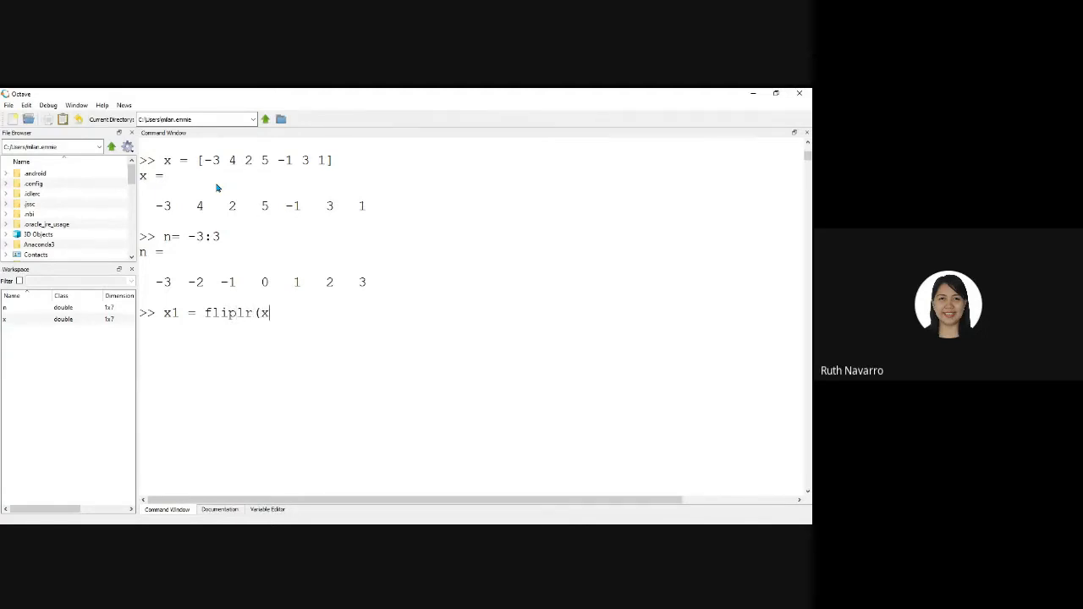
{"action": "key", "text": "Return"}
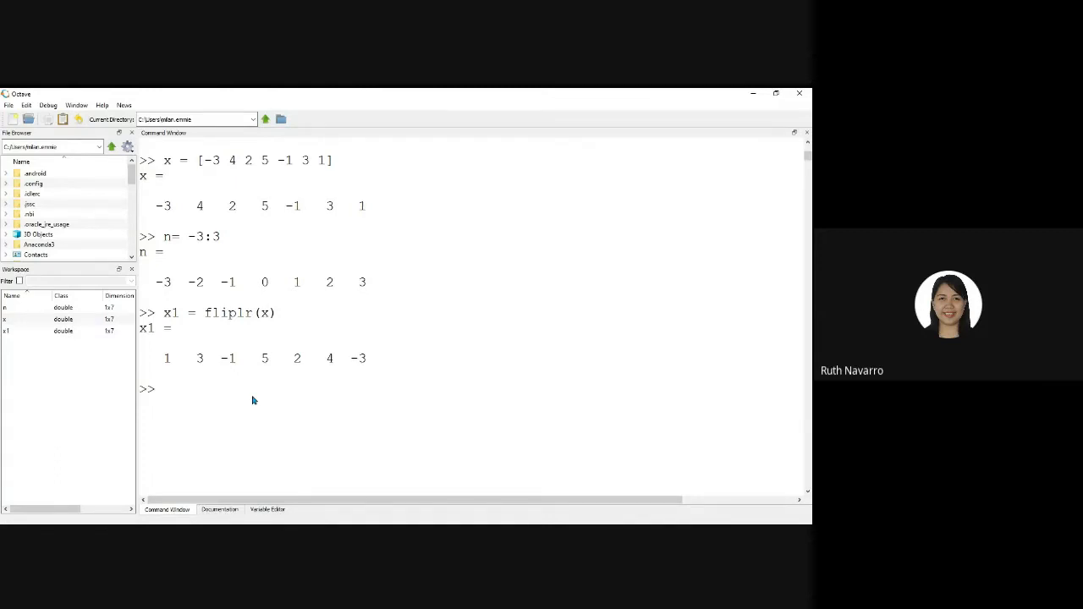
- Run Ev = (x + x1) / 2, giving -1 3.5 0.5 5 0.5 3.5 -1
{"action": "type", "text": "E"}
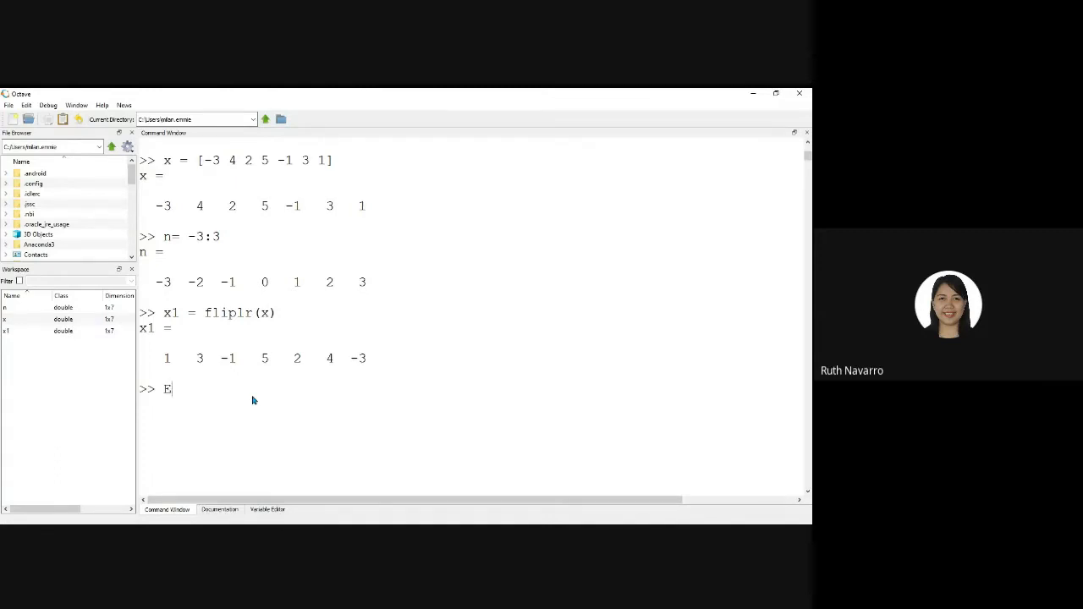
{"action": "type", "text": "v"}
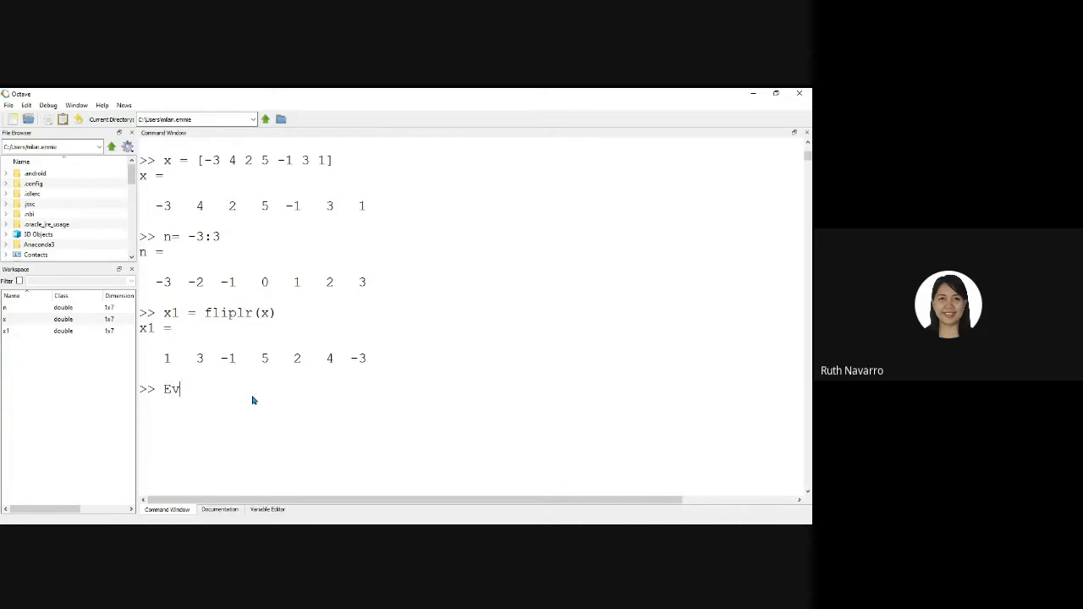
{"action": "type", "text": "="}
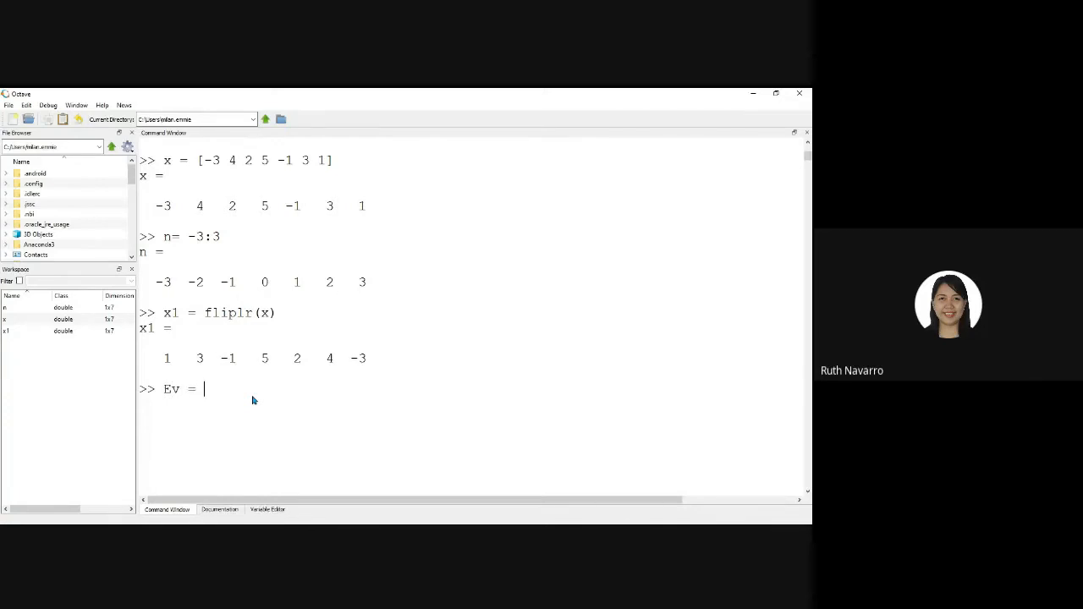
{"action": "type", "text": "(x"}
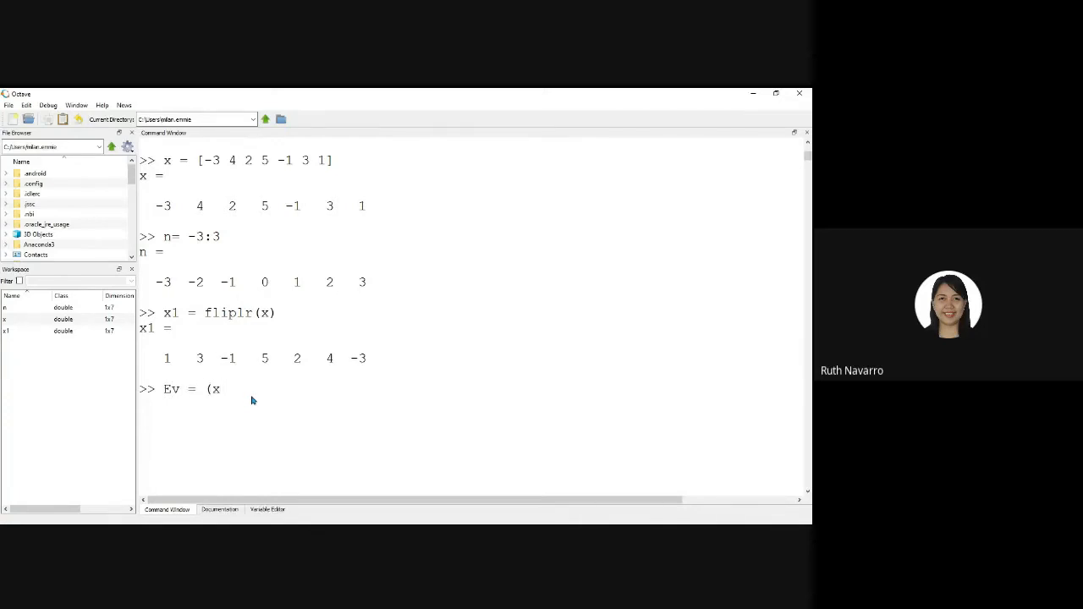
{"action": "mouse_move", "coordinate": [169, 178]}
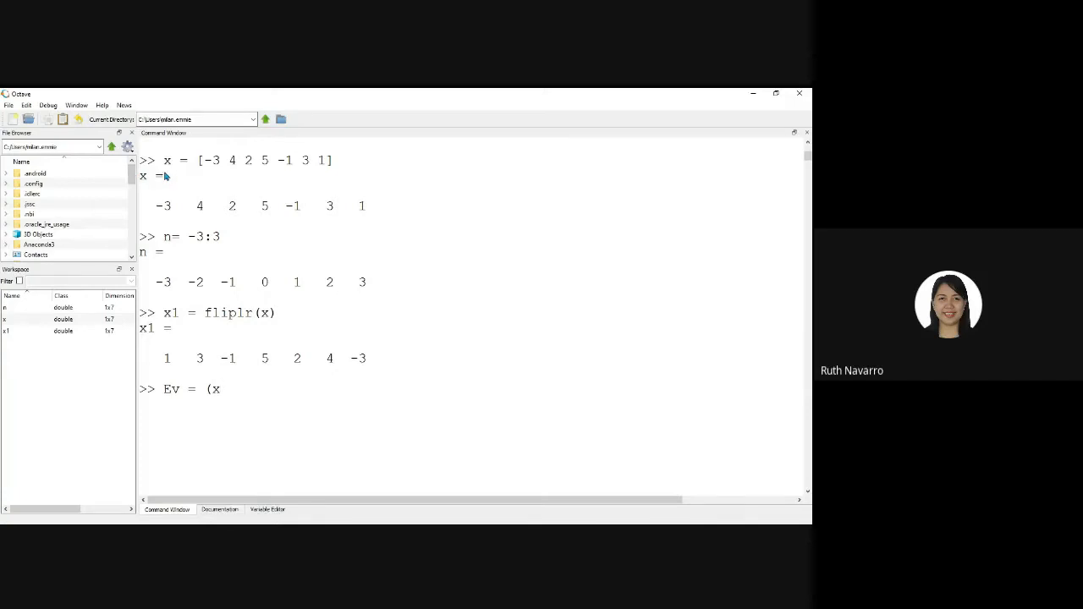
{"action": "mouse_move", "coordinate": [239, 329]}
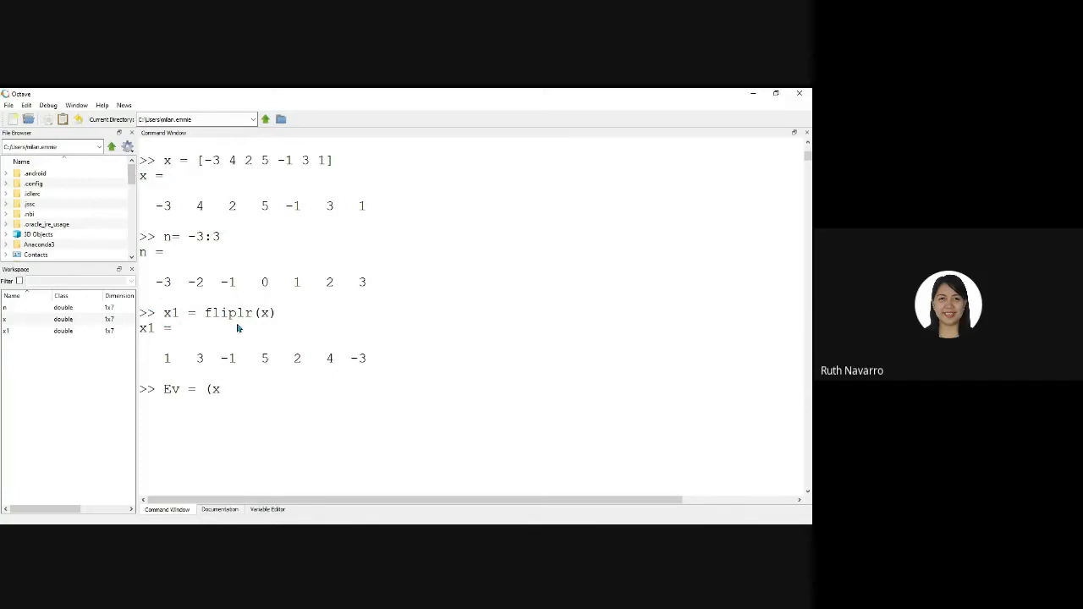
{"action": "mouse_move", "coordinate": [250, 318]}
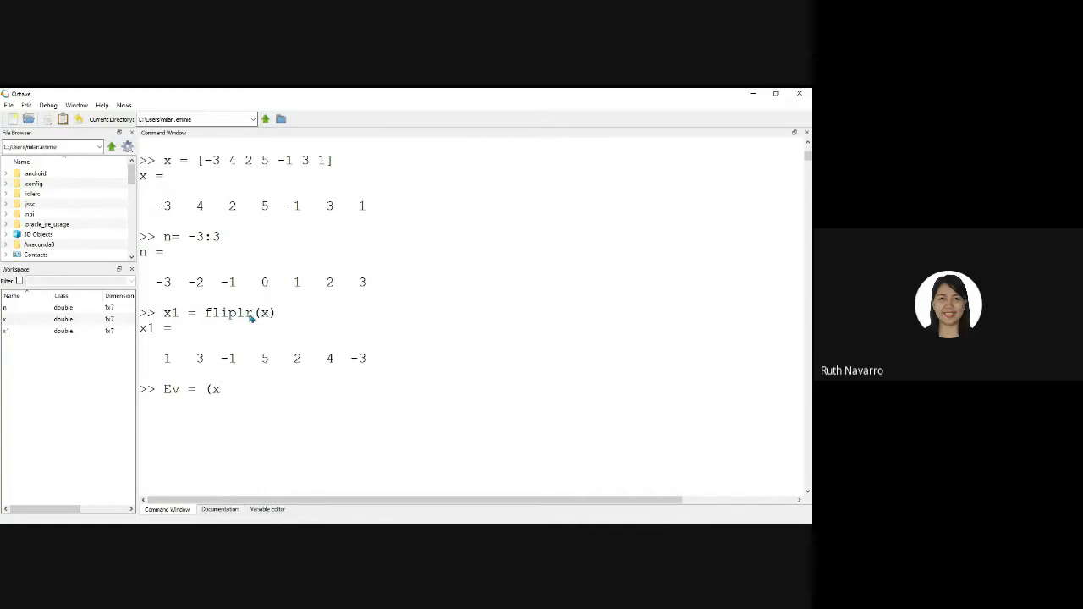
{"action": "type", "text": "+"}
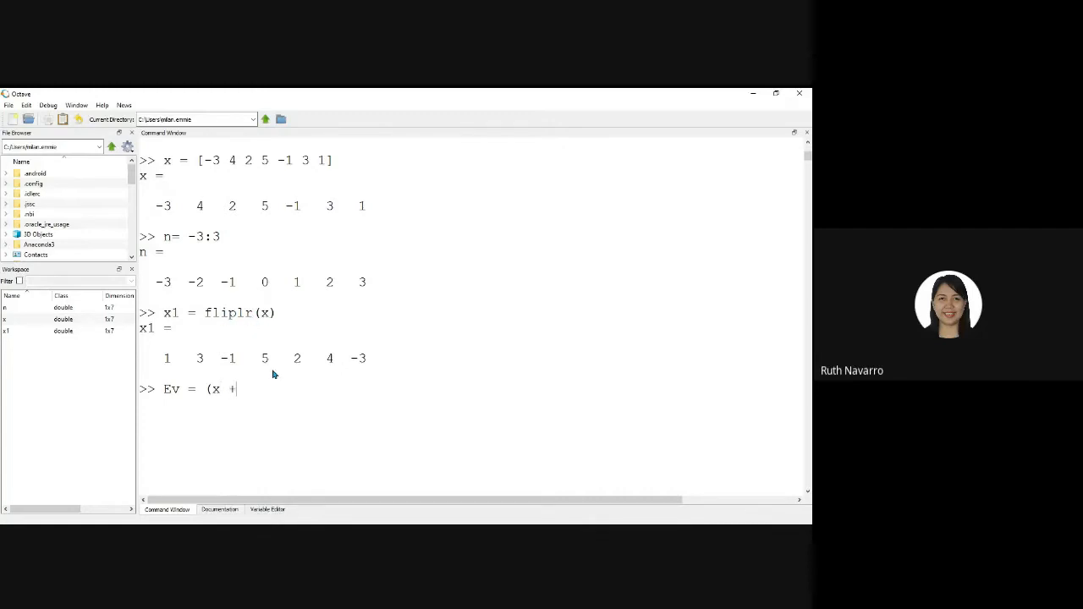
{"action": "type", "text": "x1)"}
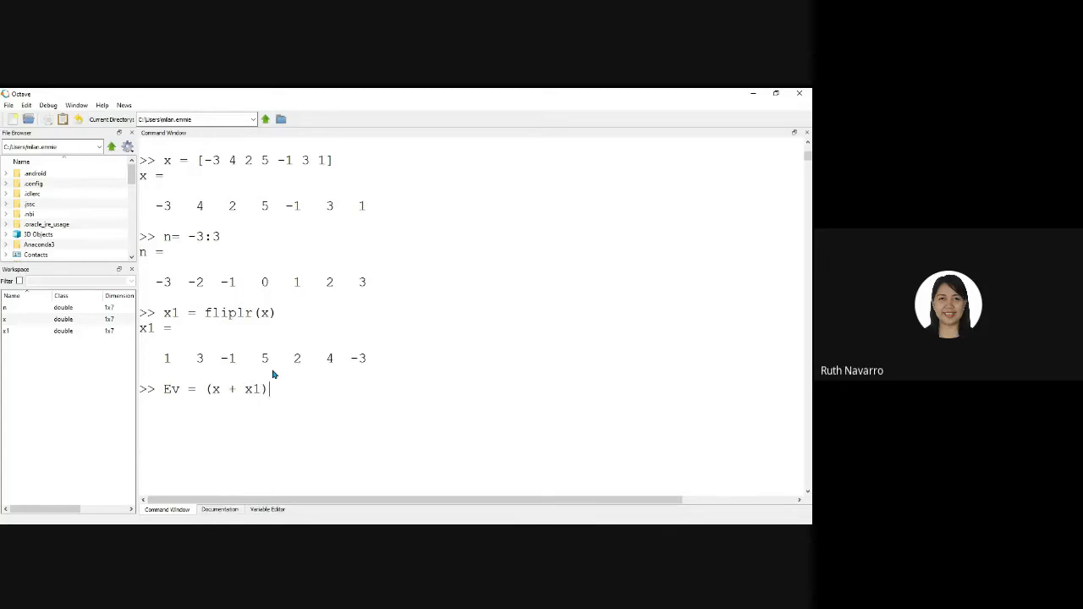
{"action": "type", "text": "/ 2"}
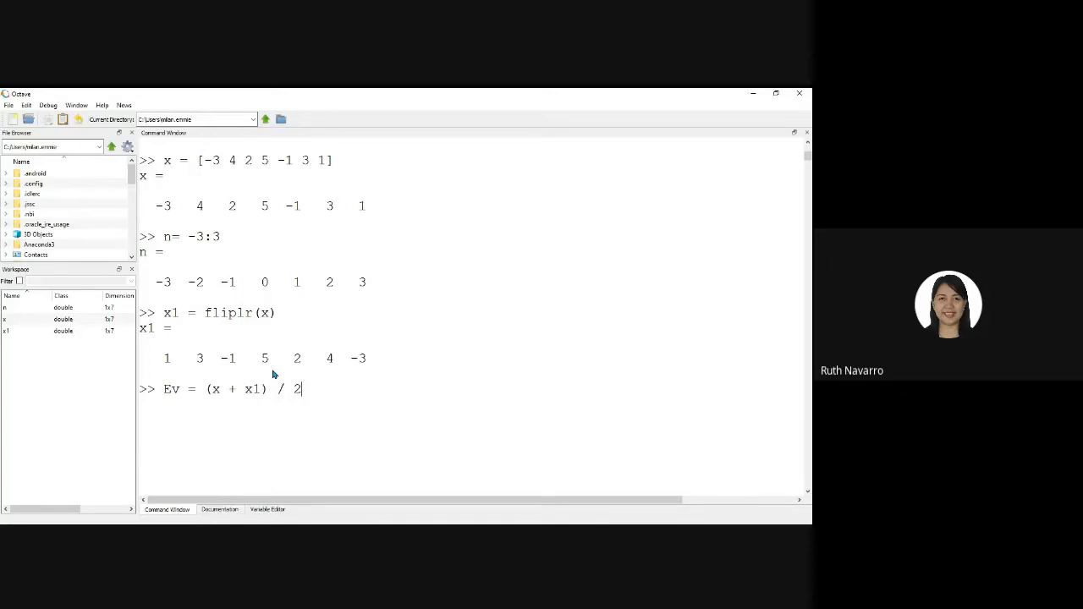
{"action": "mouse_move", "coordinate": [231, 390]}
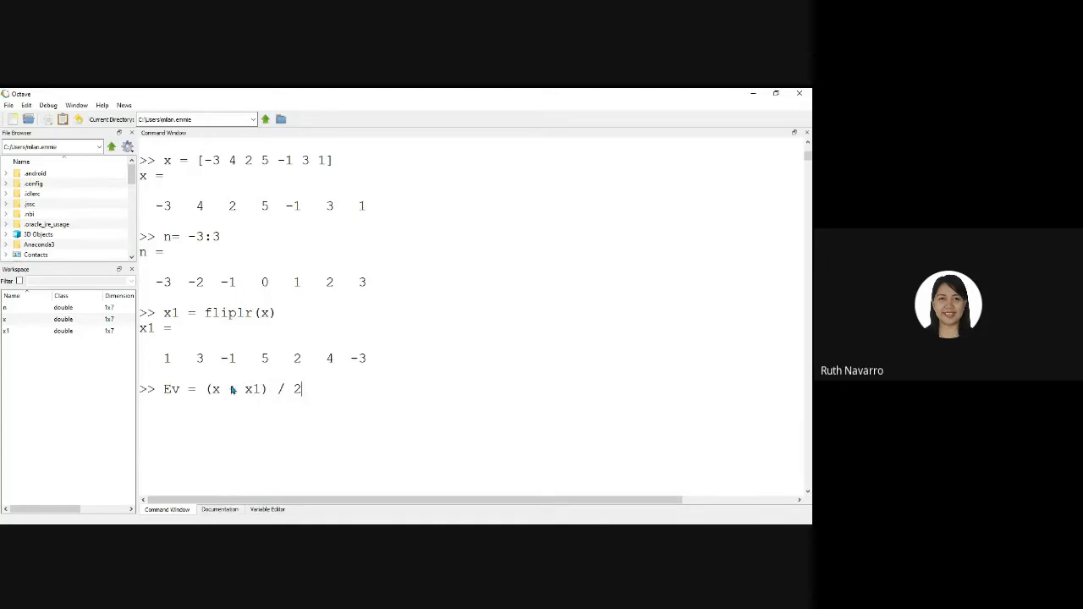
{"action": "type", "text": "+"}
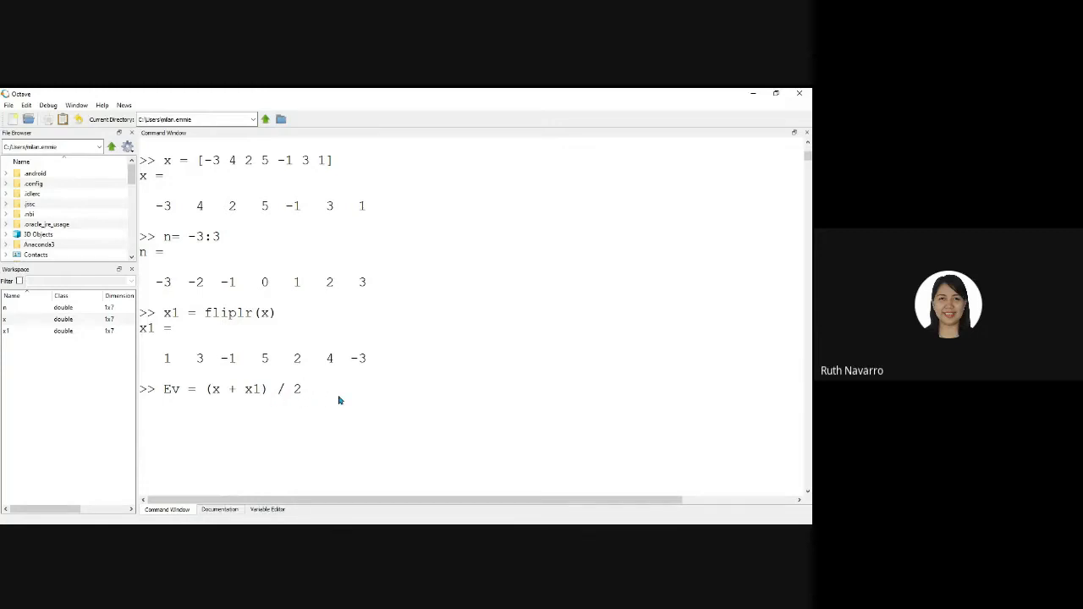
{"action": "mouse_move", "coordinate": [150, 400]}
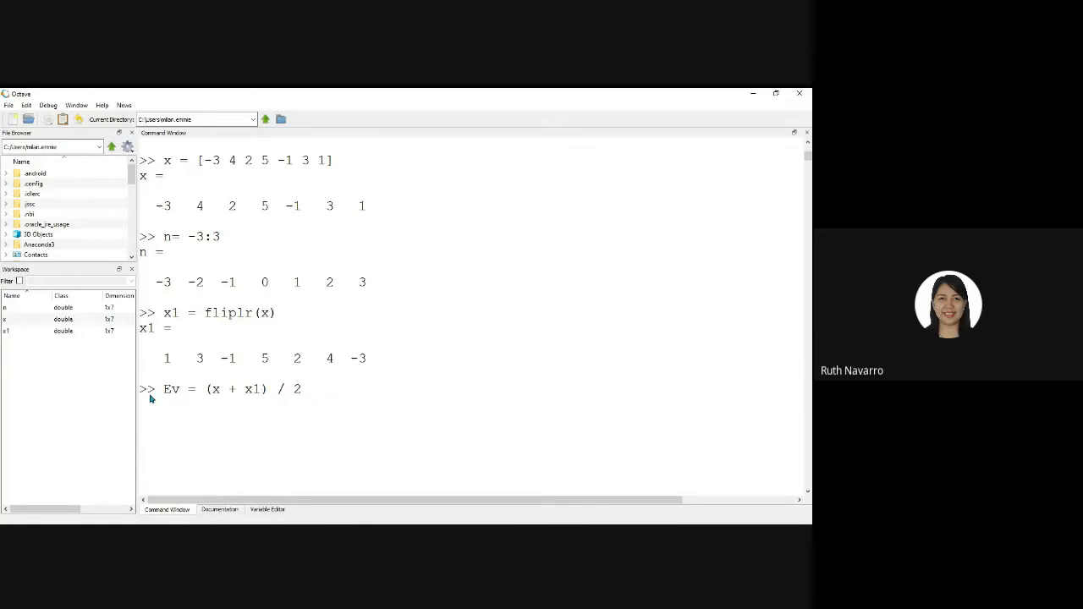
{"action": "key", "text": "Return"}
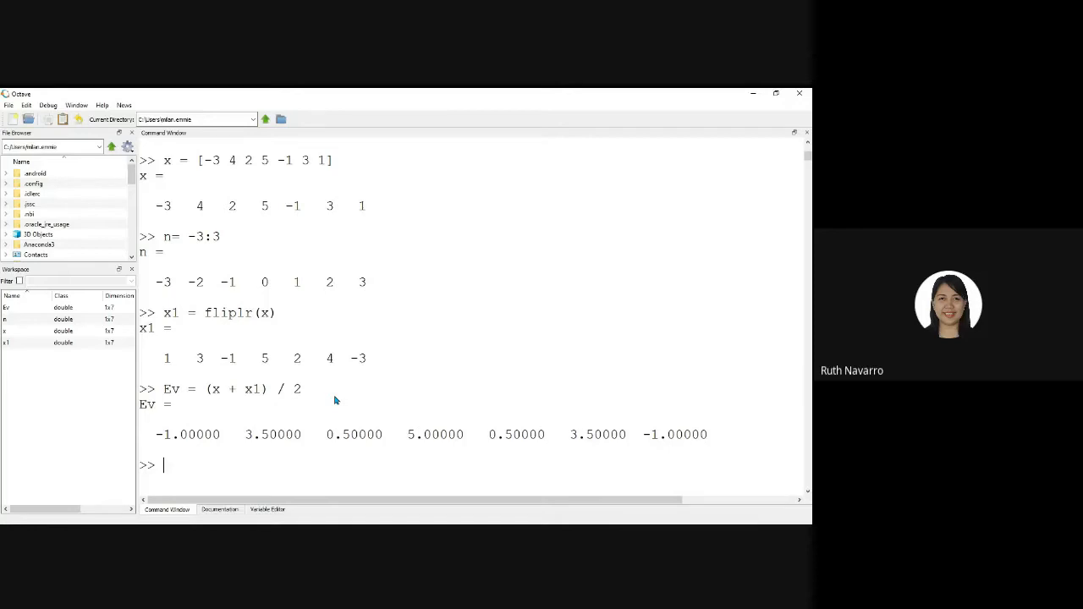
{"action": "mouse_move", "coordinate": [474, 434]}
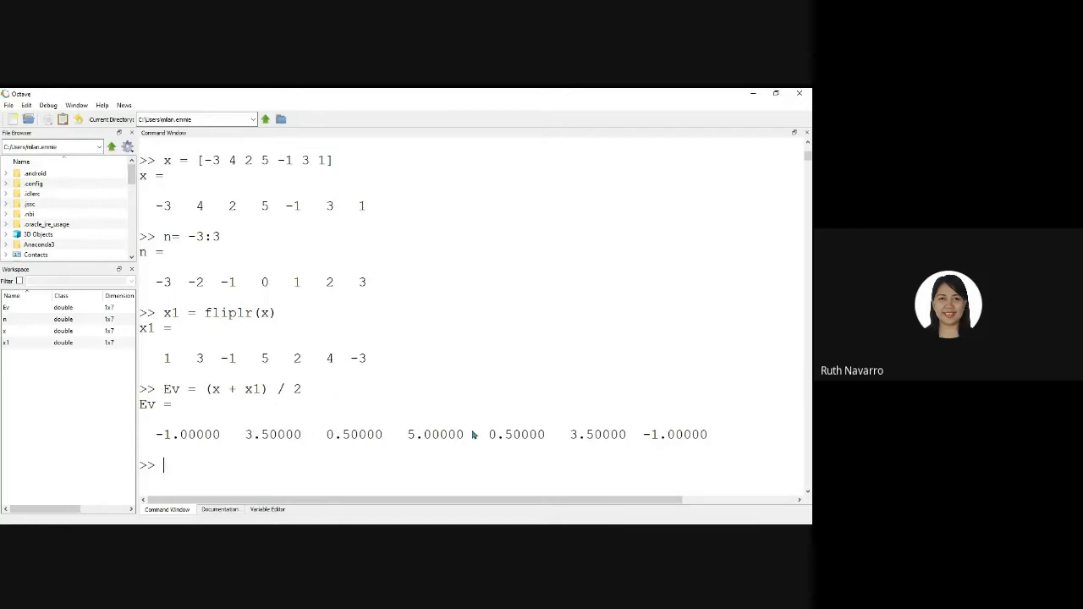
{"action": "mouse_move", "coordinate": [498, 451]}
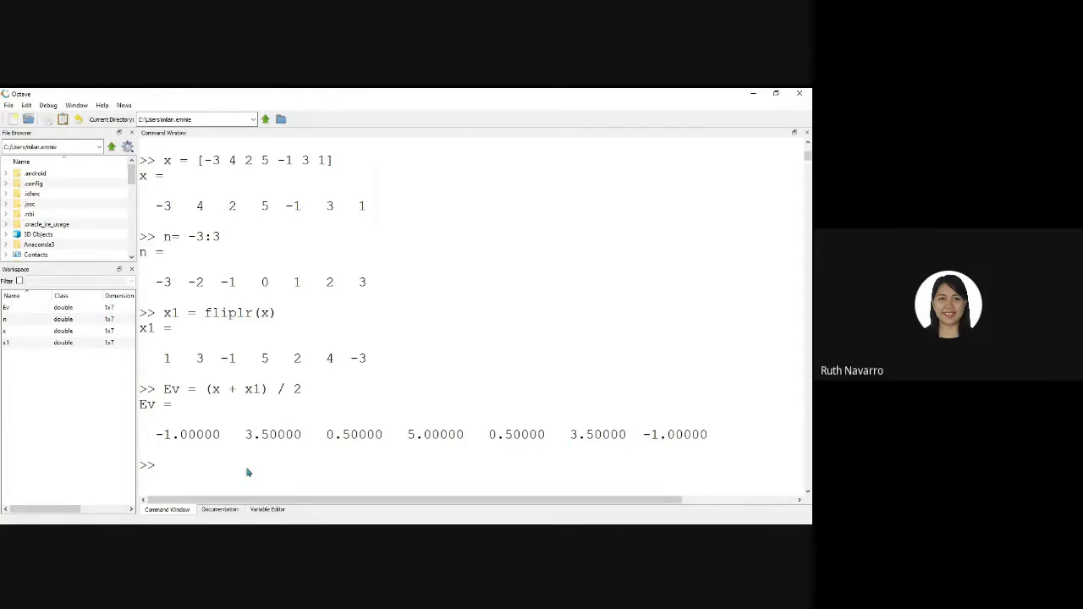
- Run Od = (x - x1) / 2, giving -2 0.5 1.5 0 -1.5 -0.5 2
{"action": "type", "text": "Od"}
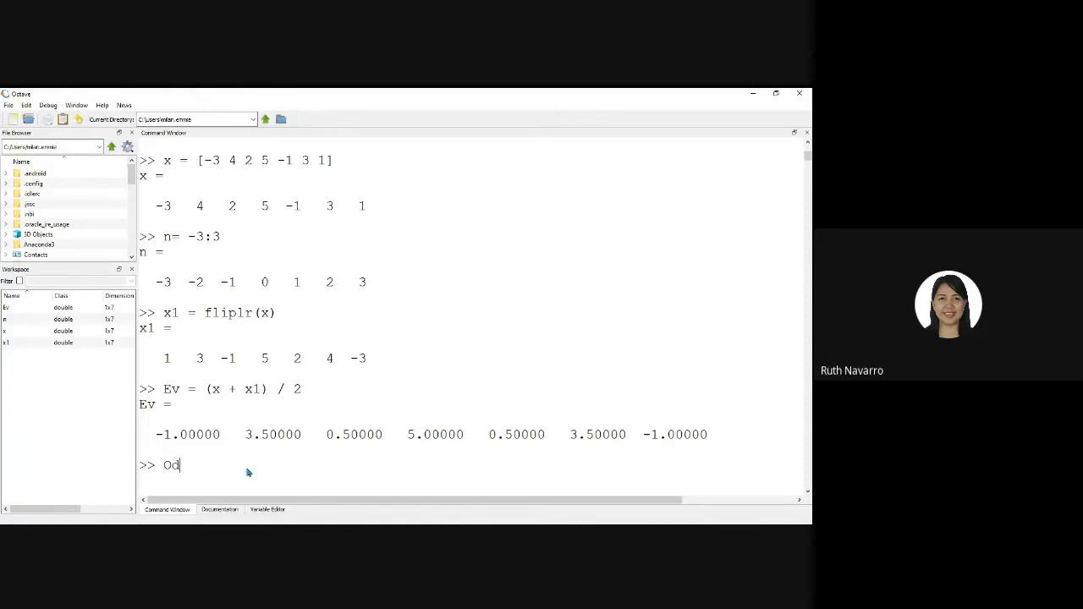
{"action": "type", "text": "= (x"}
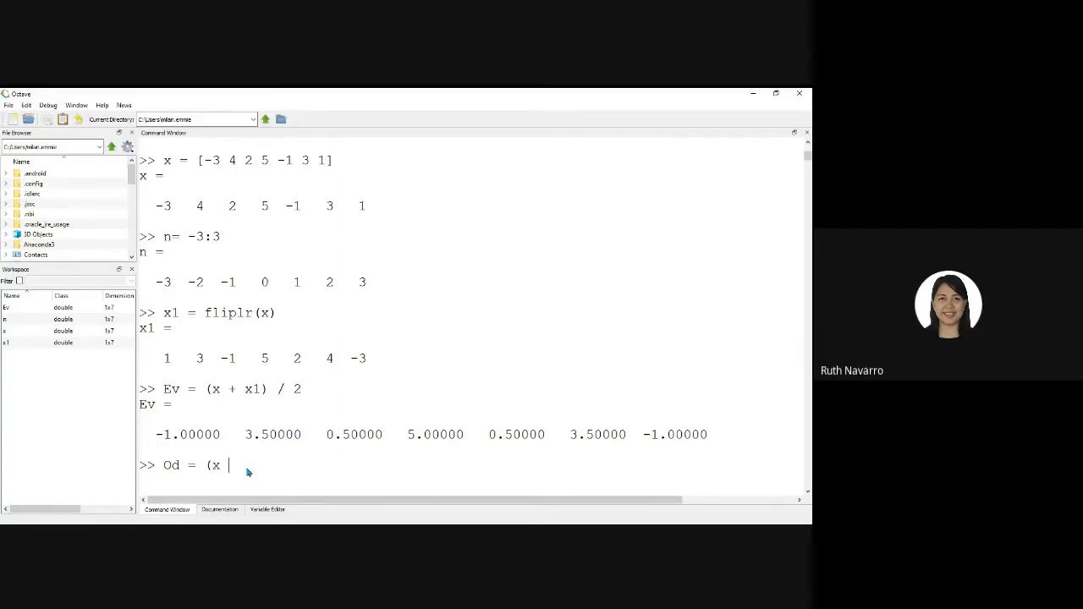
{"action": "type", "text": "- x1"}
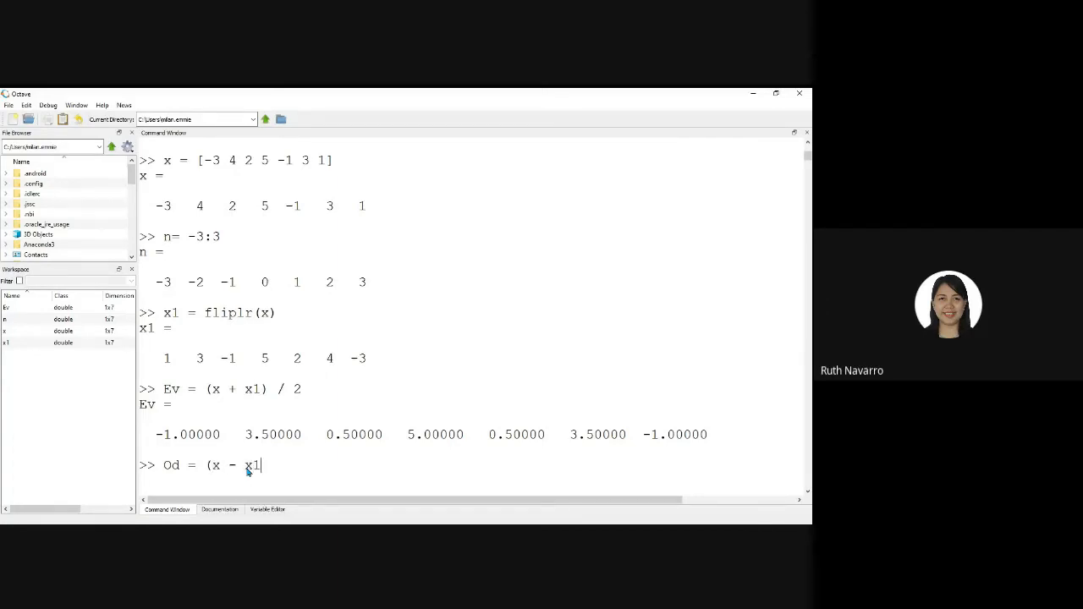
{"action": "type", "text": ") /"}
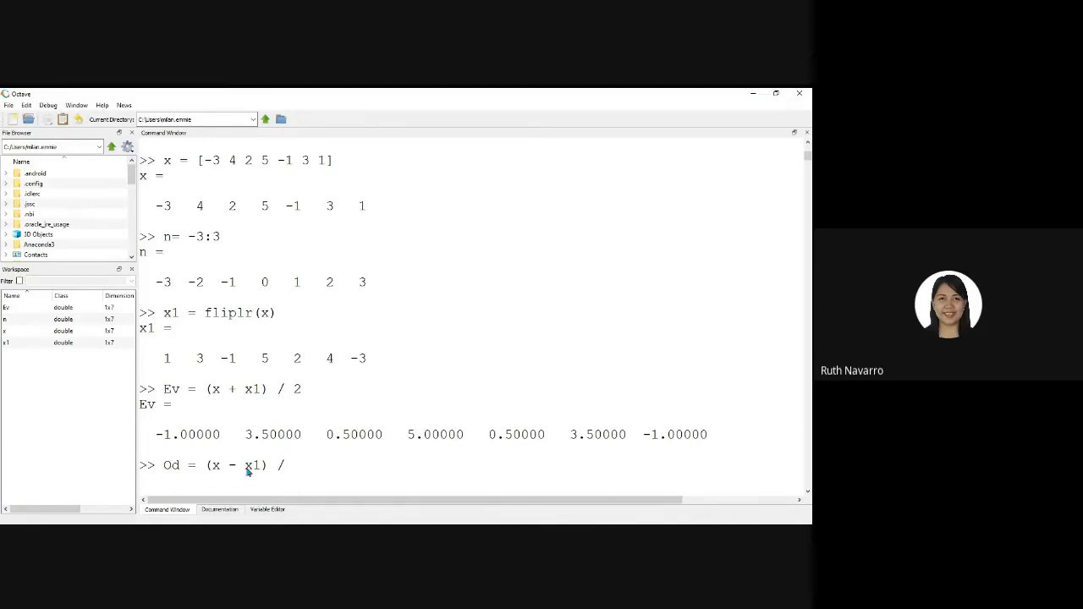
{"action": "key", "text": "Return"}
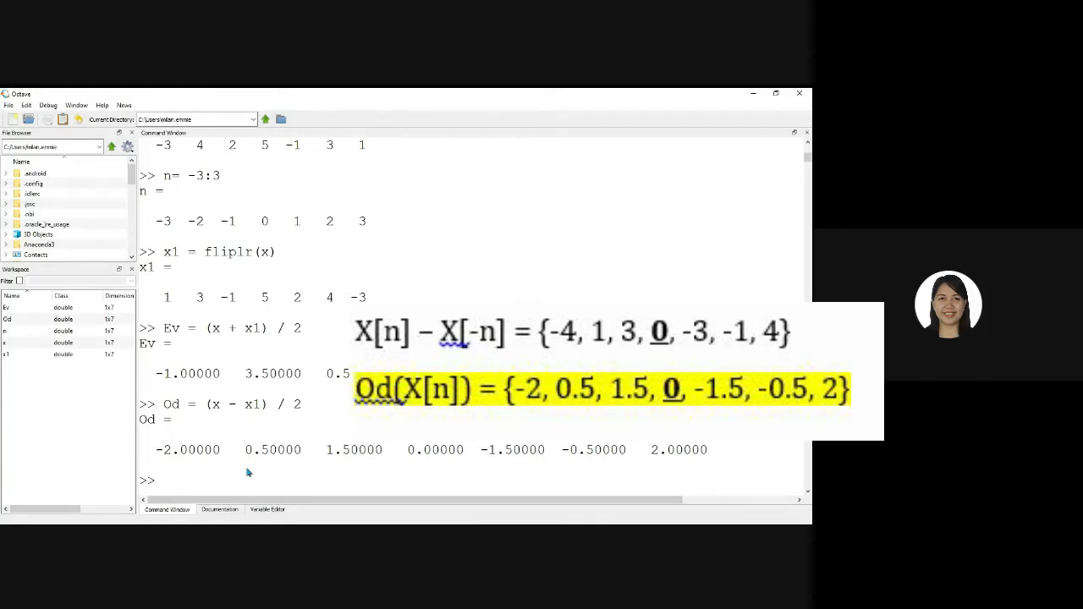
- Type figure 1, subplot(1,2,1) to target the left panel
{"action": "type", "text": "fi"}
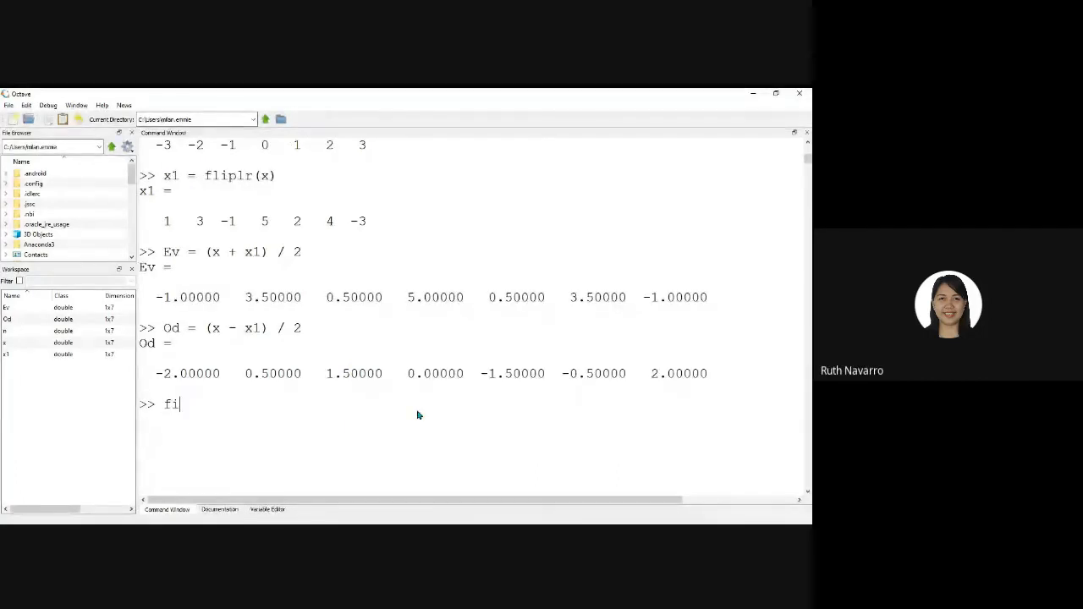
{"action": "type", "text": "gure 1"}
{"action": "type", "text": "sub"}
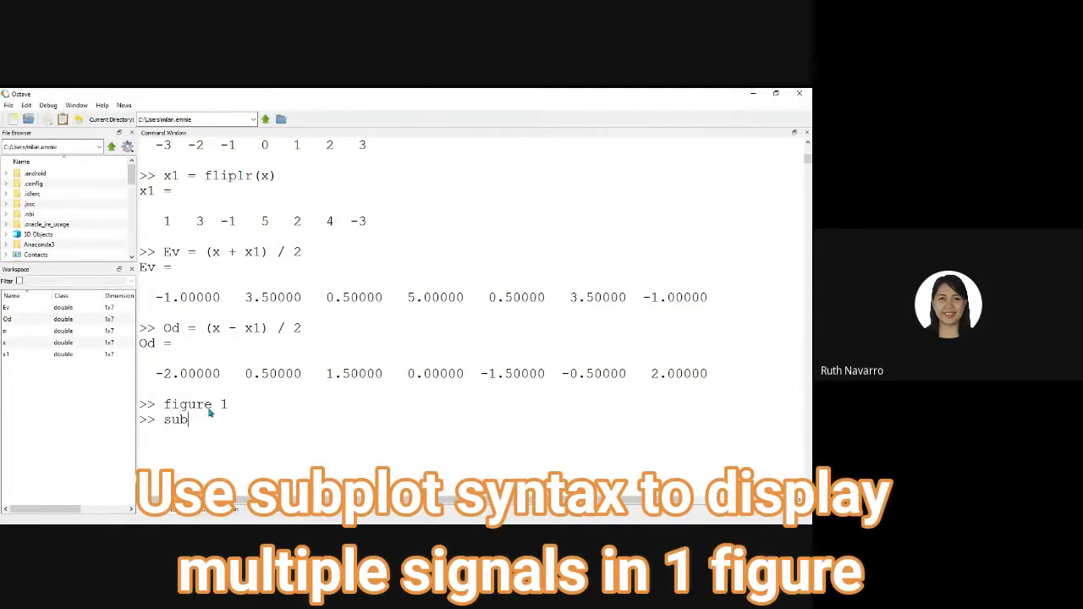
{"action": "type", "text": "plot"}
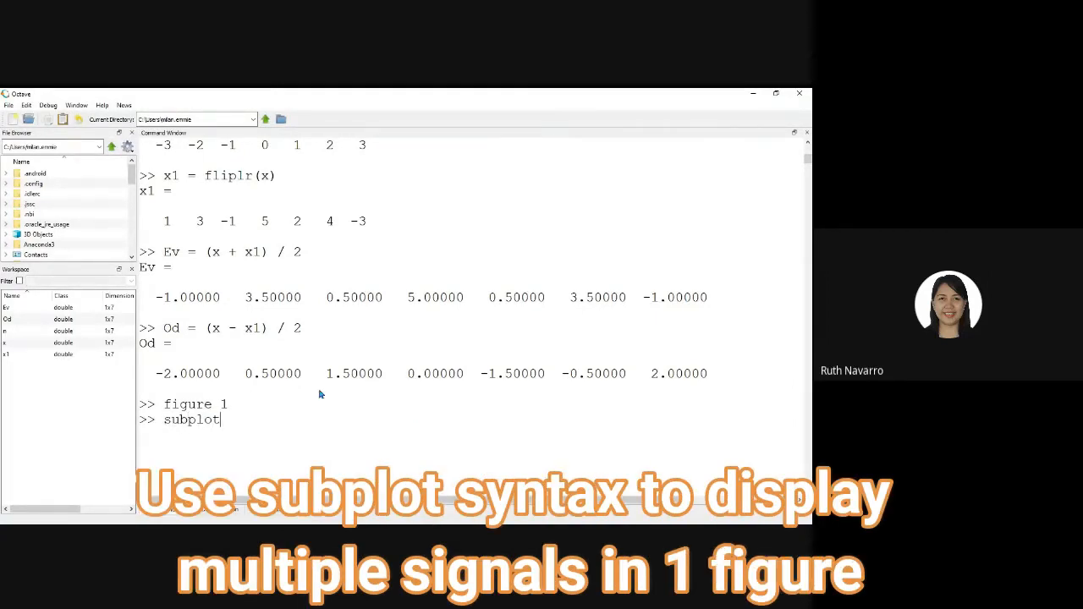
{"action": "type", "text": "("}
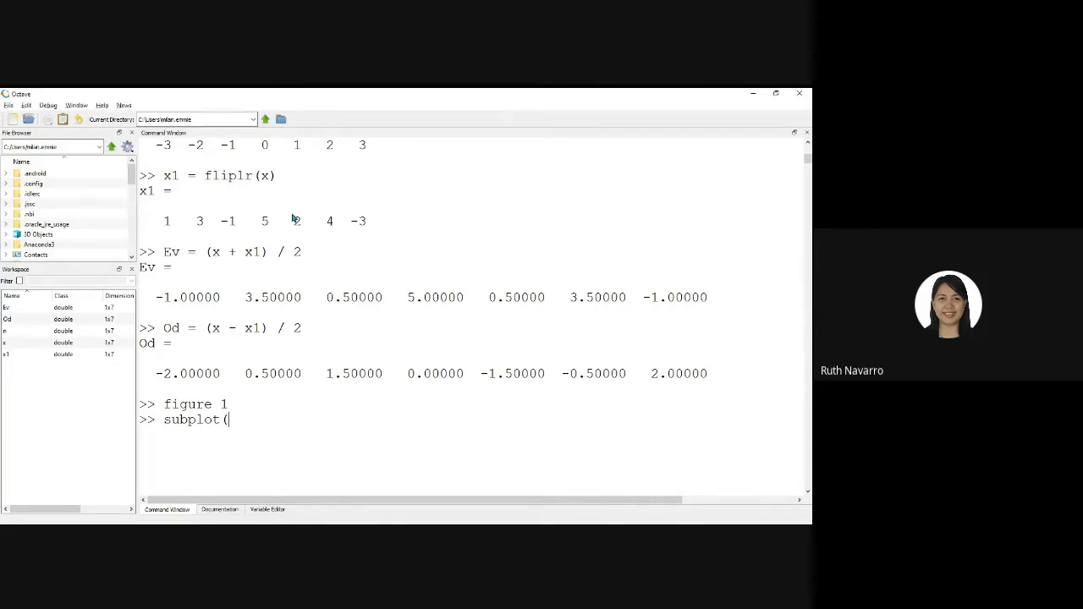
{"action": "mouse_move", "coordinate": [303, 420]}
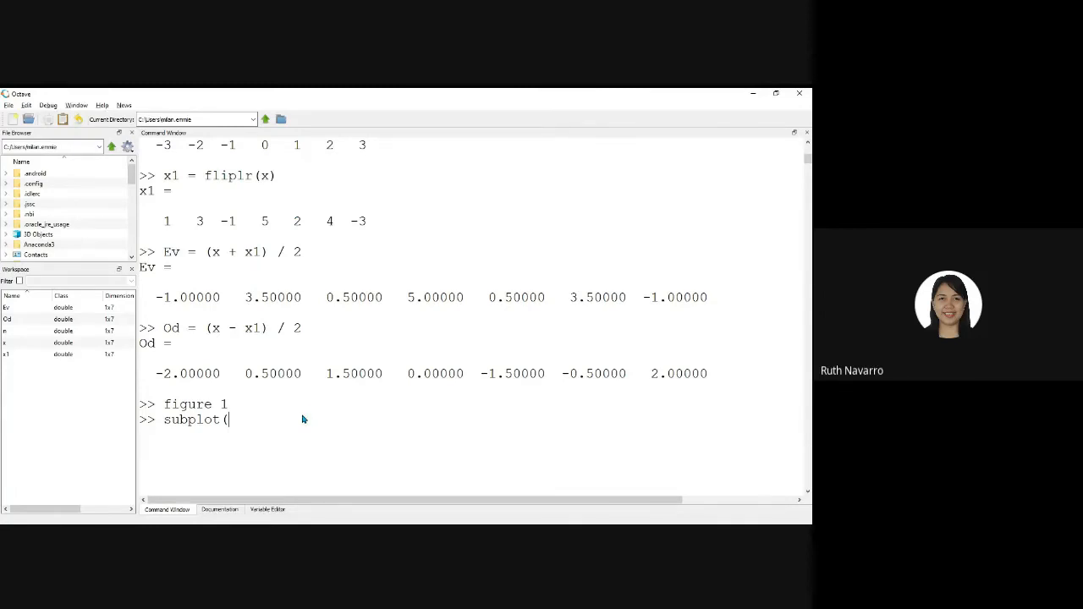
{"action": "type", "text": "1"}
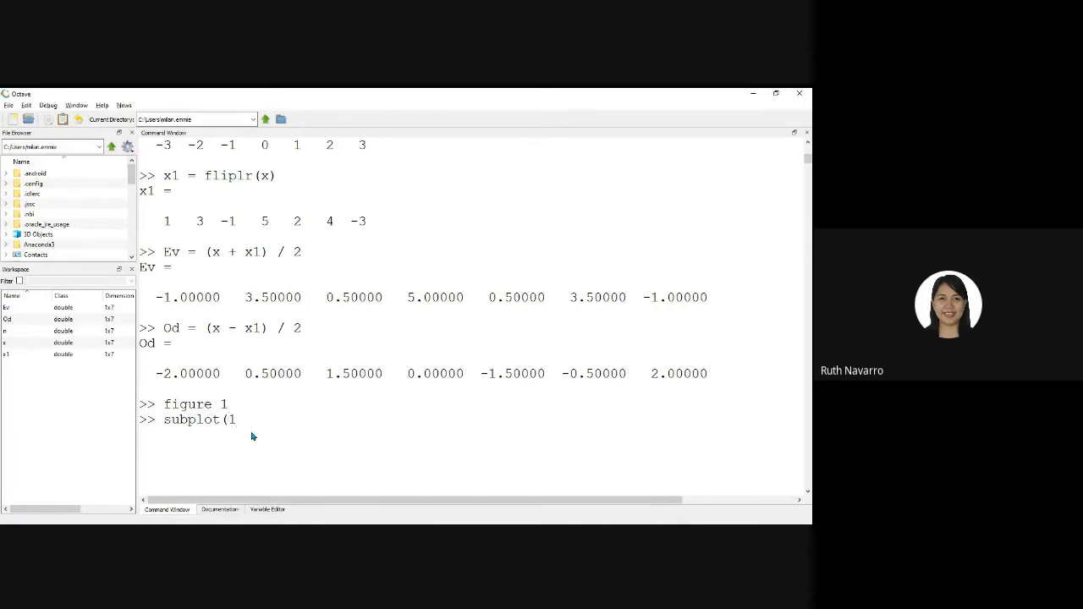
{"action": "type", "text": ",2,1"}
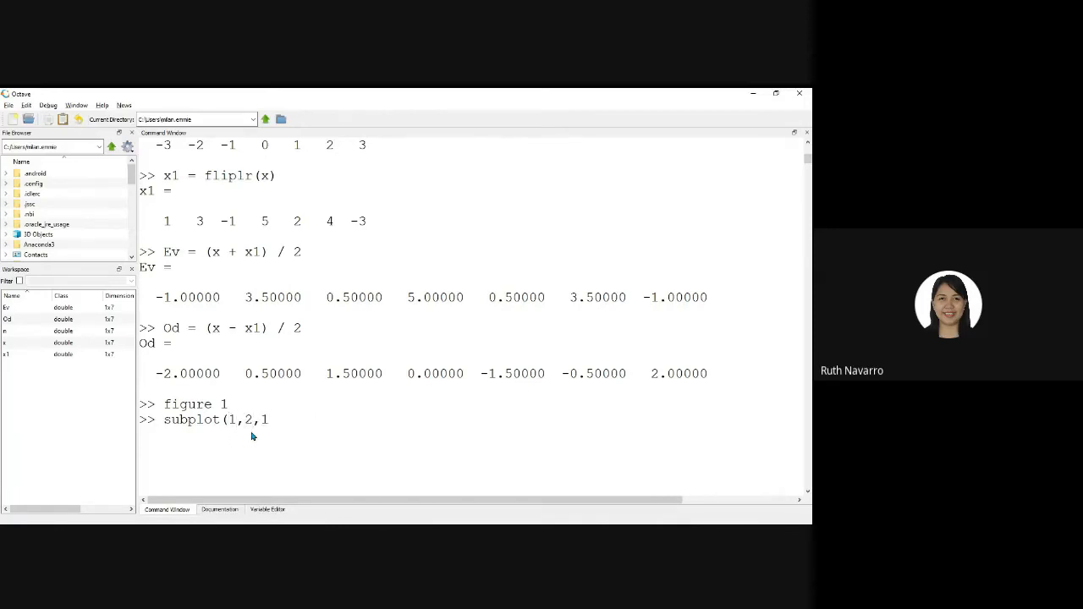
{"action": "type", "text": ")"}
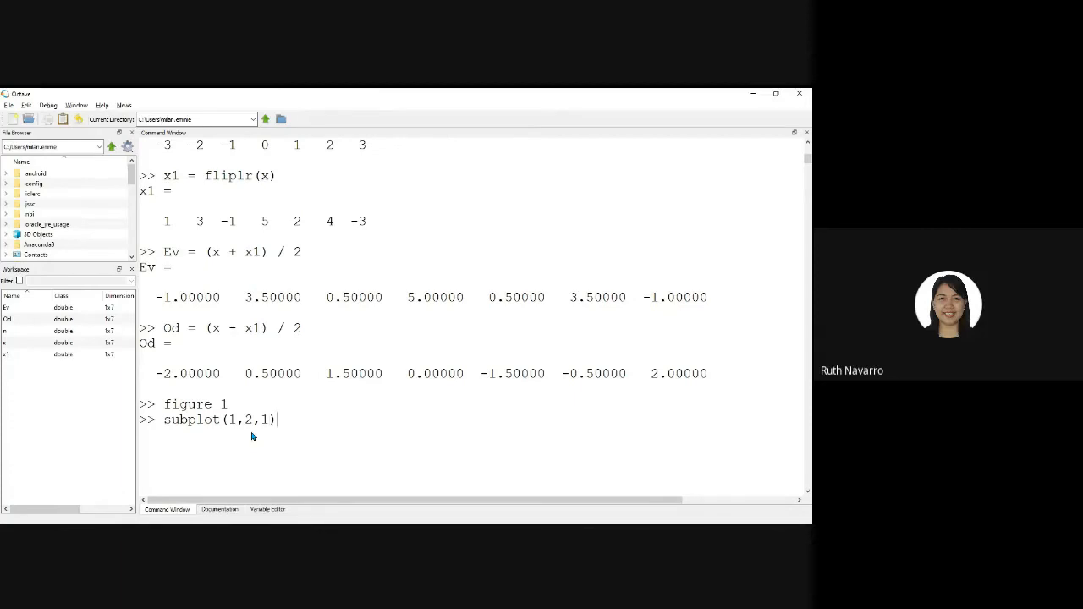
- Add stem(n,x) with the title "Original Signal" to the command
{"action": "type", "text": ", stem"}
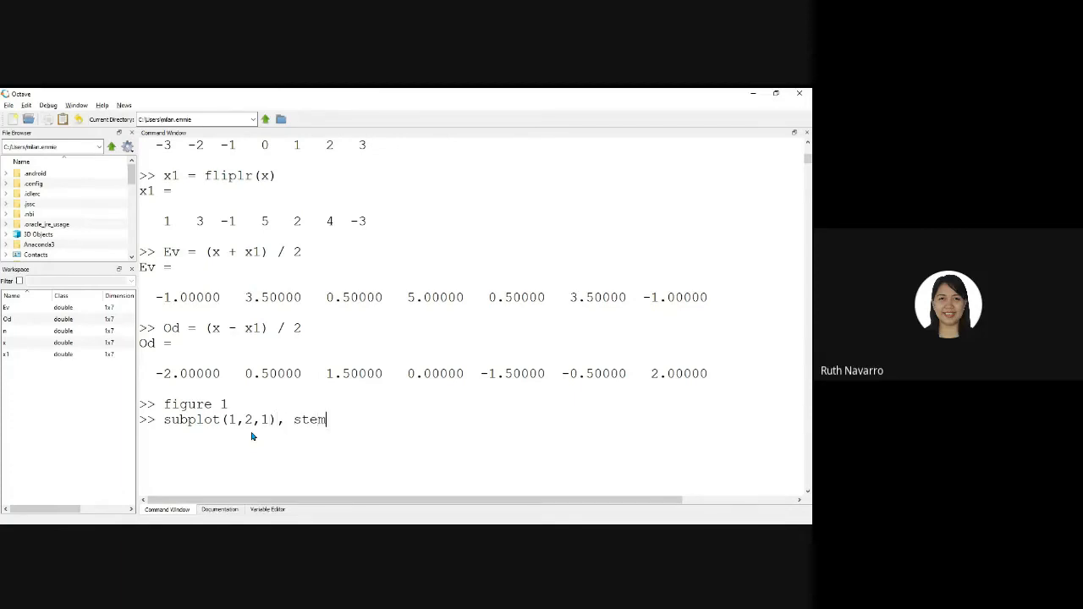
{"action": "type", "text": "(n"}
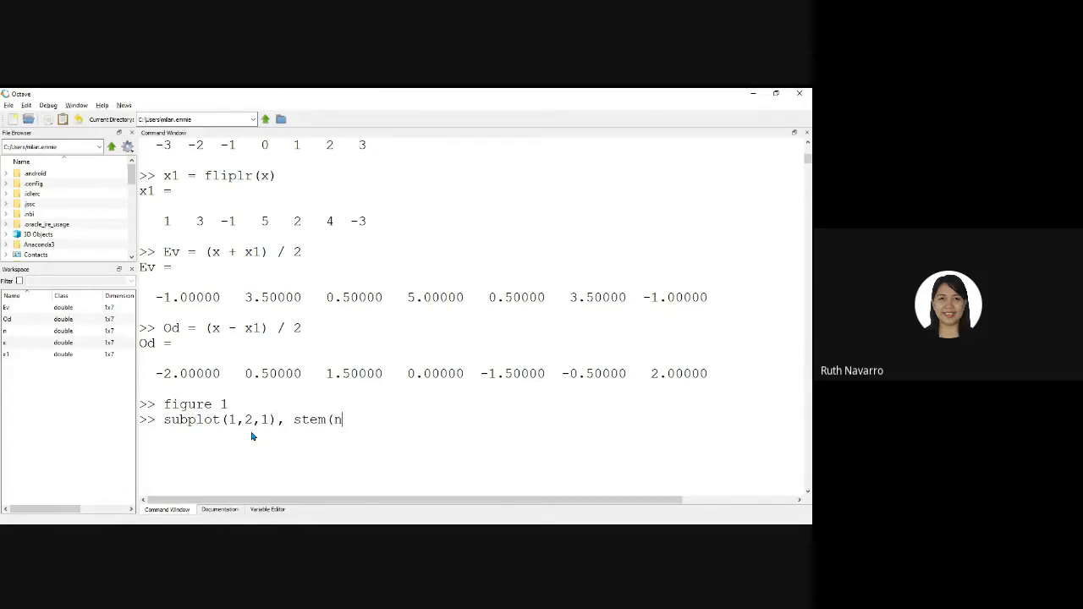
{"action": "type", "text": ",x"}
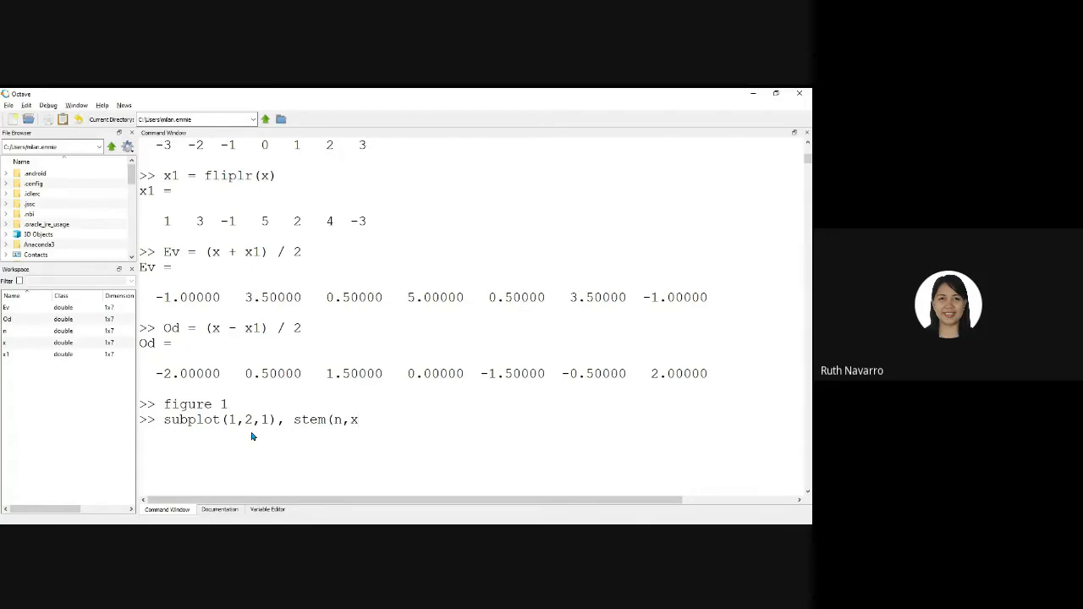
{"action": "type", "text": ", title()"}
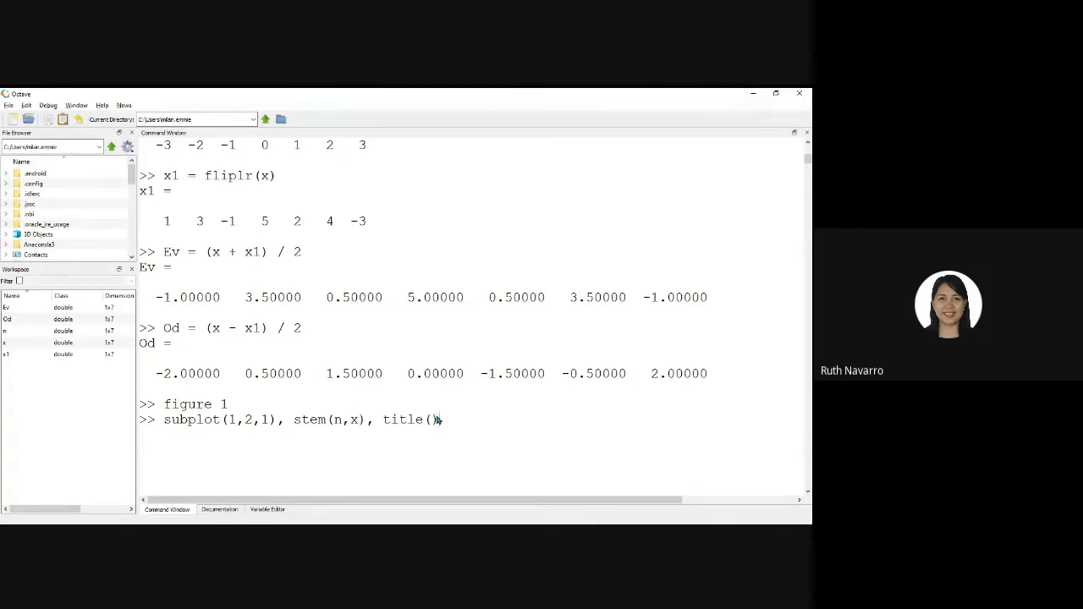
{"action": "type", "text": "'x"}
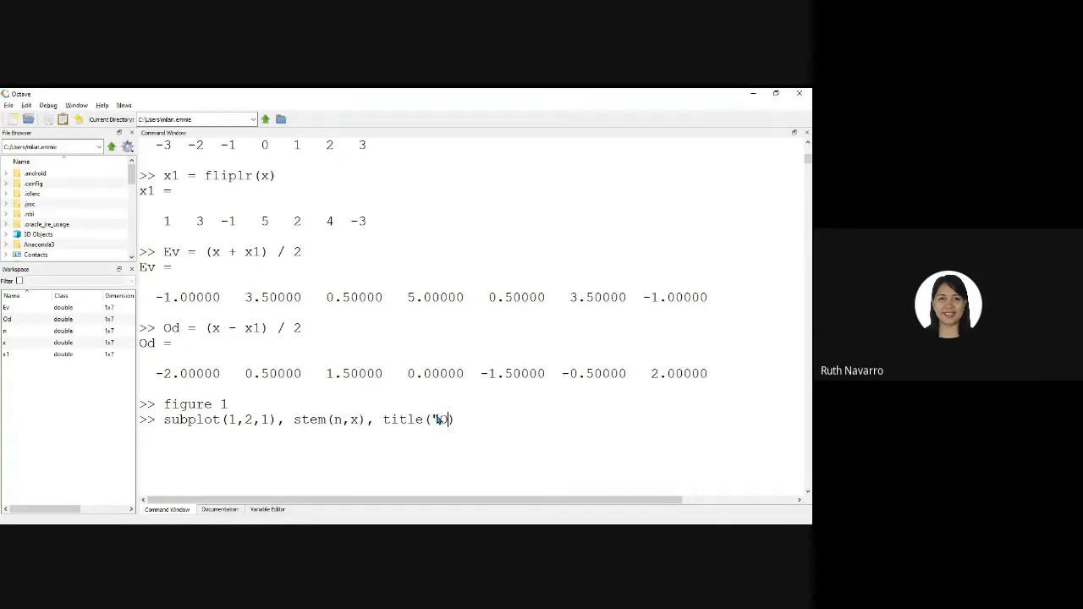
{"action": "type", "text": "Original S"}
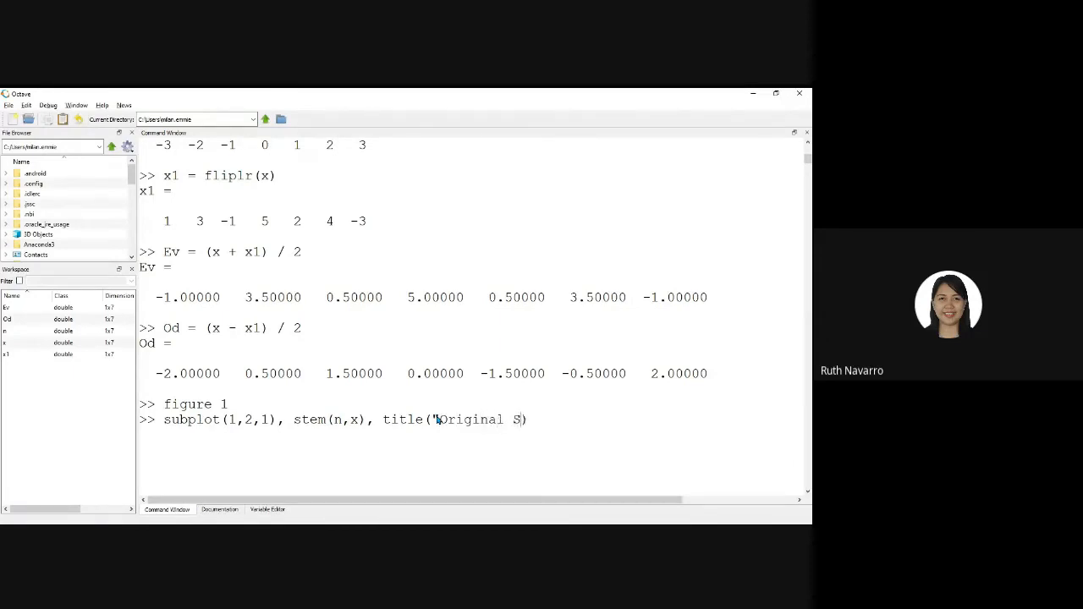
{"action": "type", "text": "ignal\""}
{"action": "type", "text": "s"}
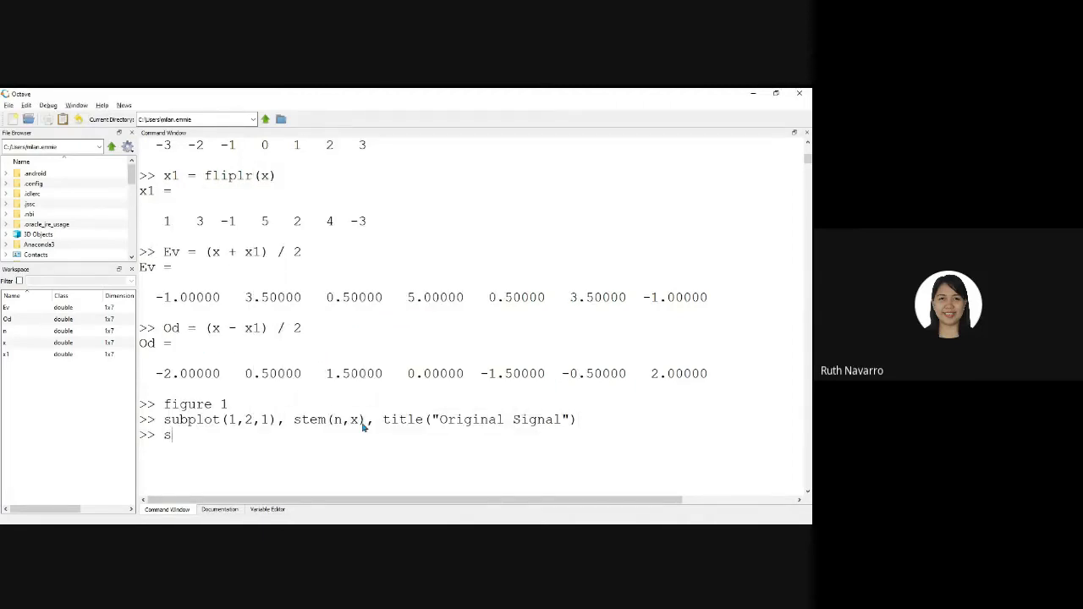
- Run subplot(1,2,2), stem(n,Ev), title("Even Signal"), then close the figure window
{"action": "type", "text": "ubplot"}
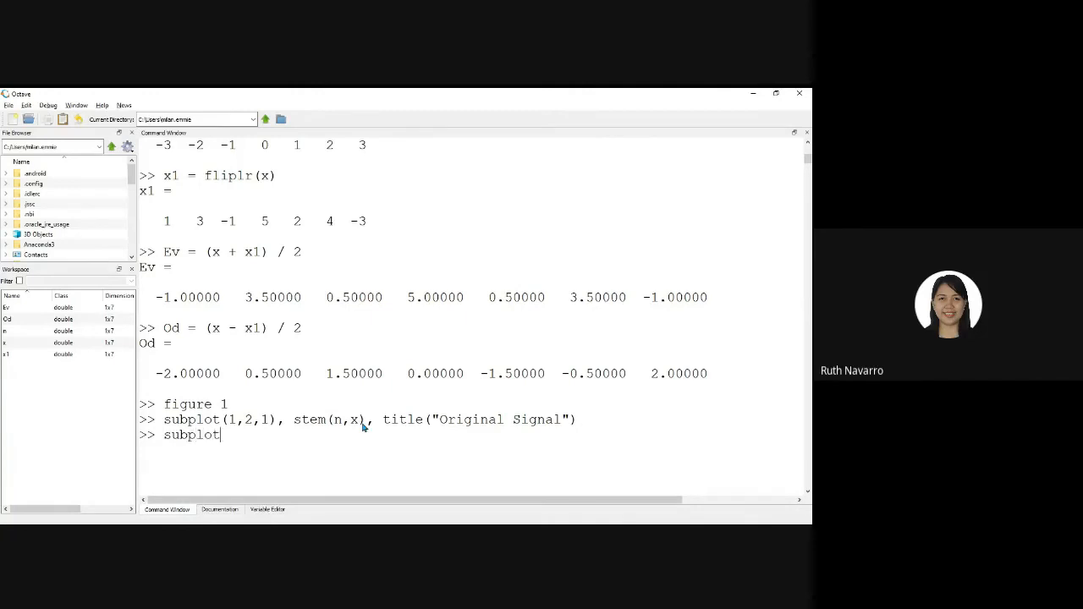
{"action": "type", "text": "(1,2,2),"}
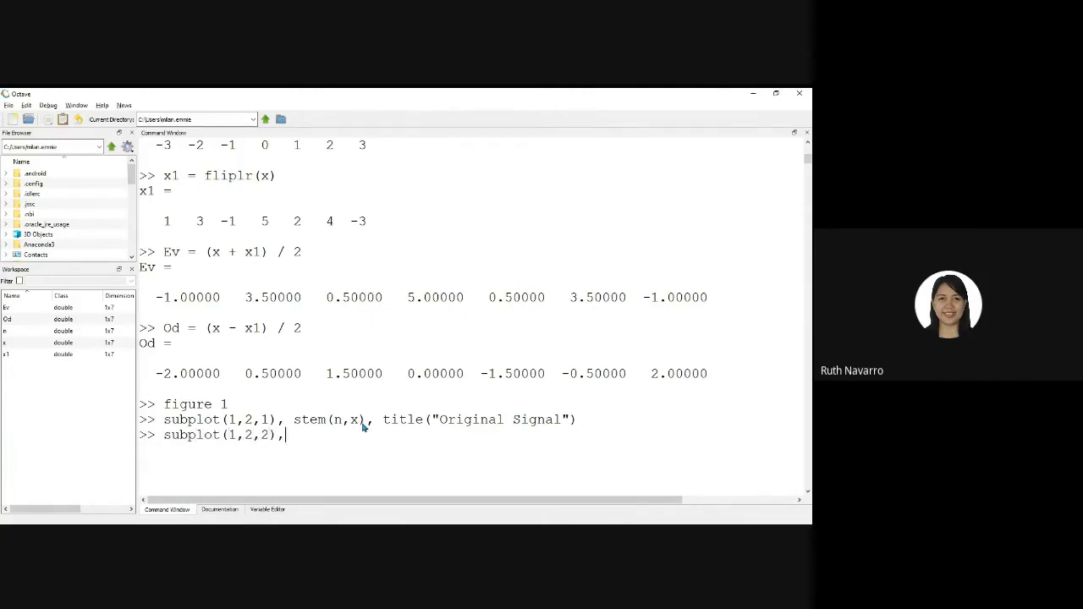
{"action": "type", "text": "stem"}
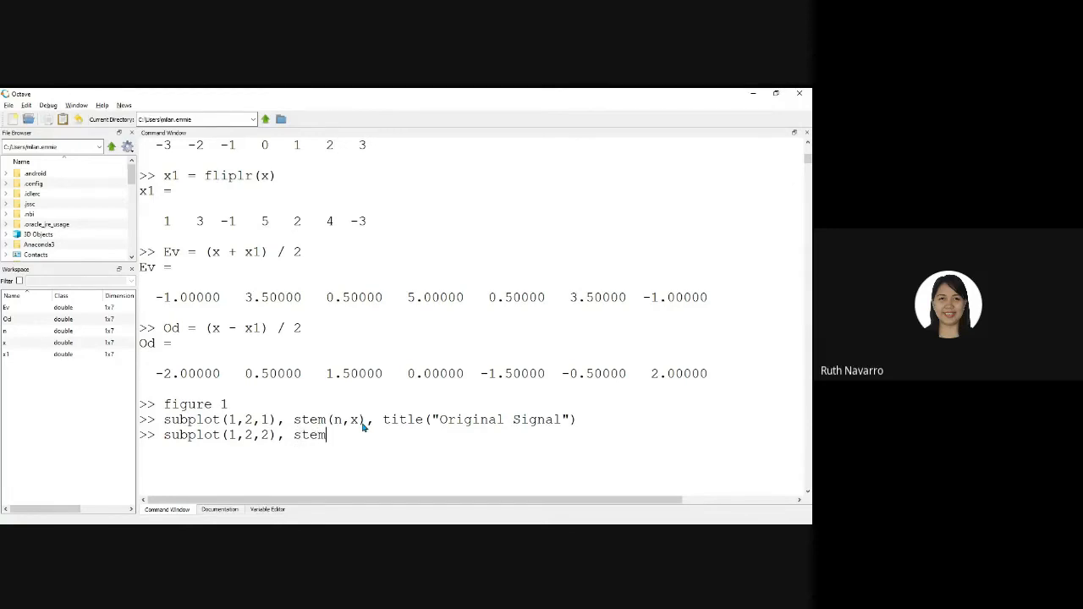
{"action": "type", "text": "(n,Ev"}
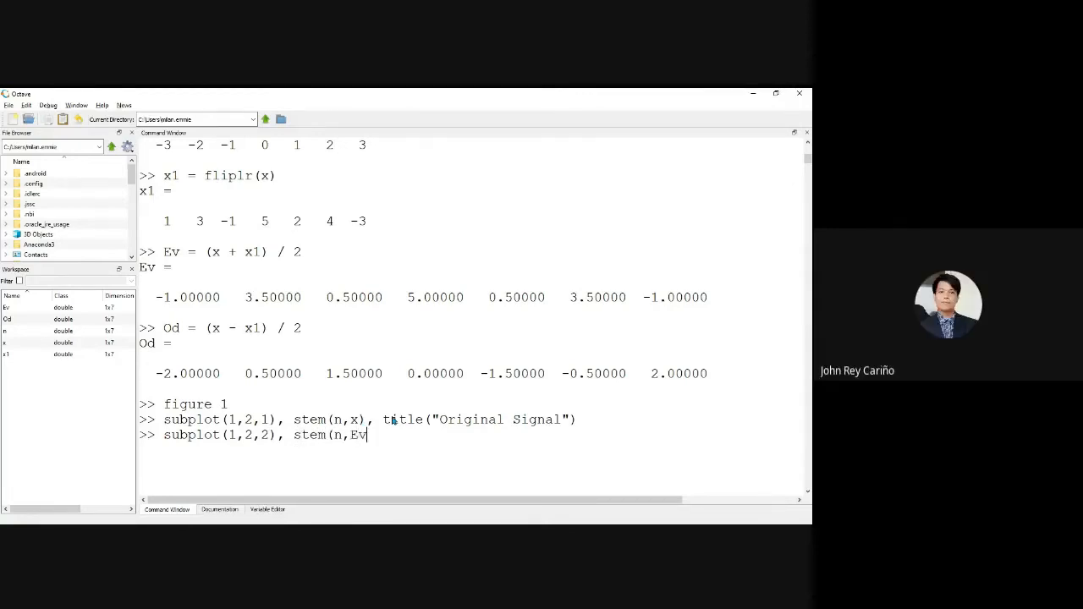
{"action": "type", "text": "),"}
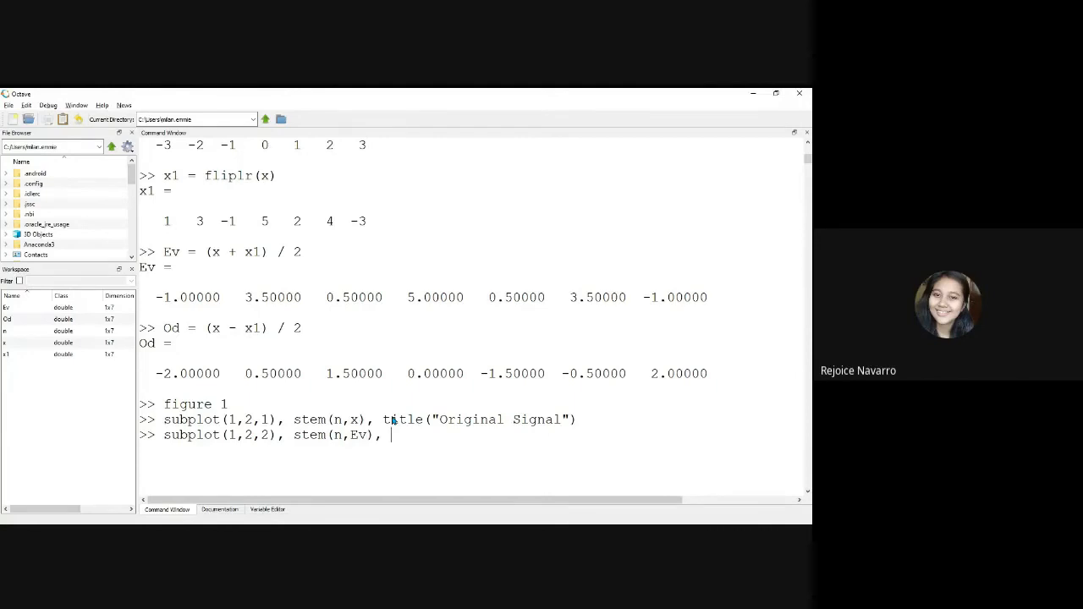
{"action": "type", "text": "titl"}
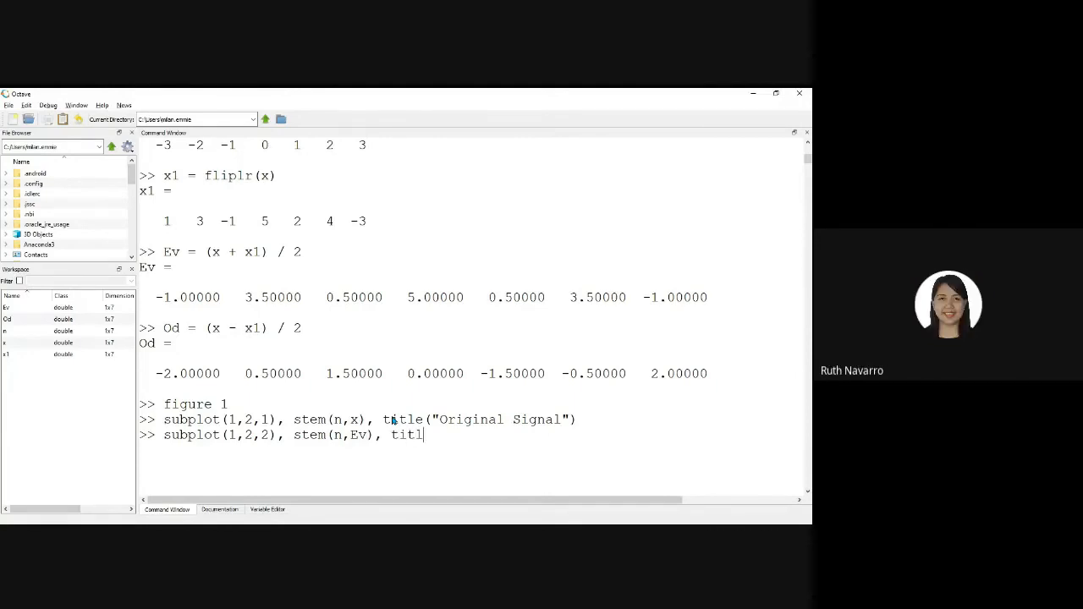
{"action": "type", "text": "e(\""}
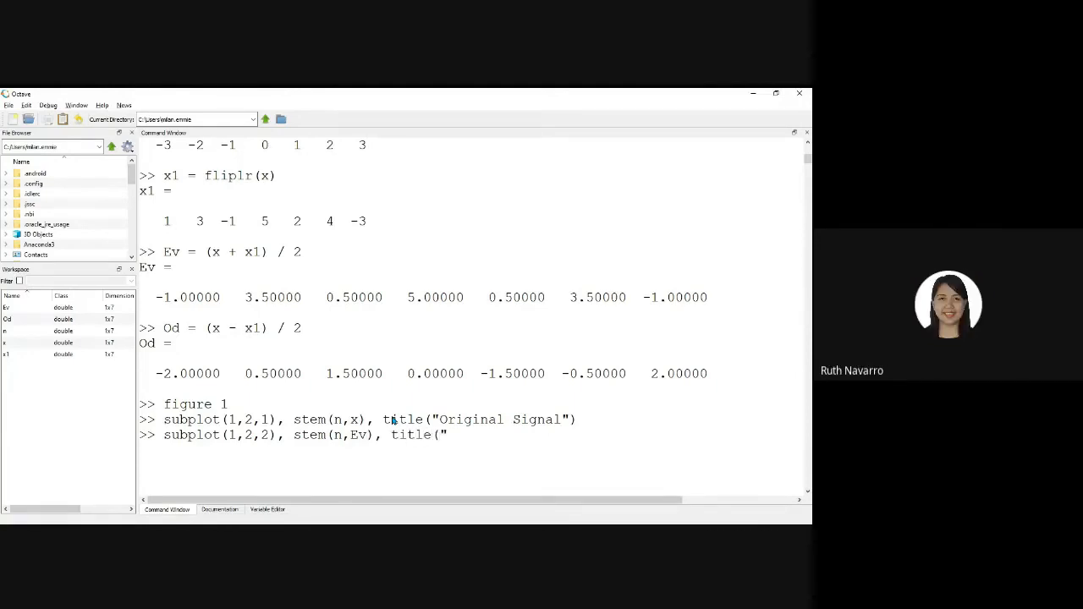
{"action": "type", "text": "Even Sig"}
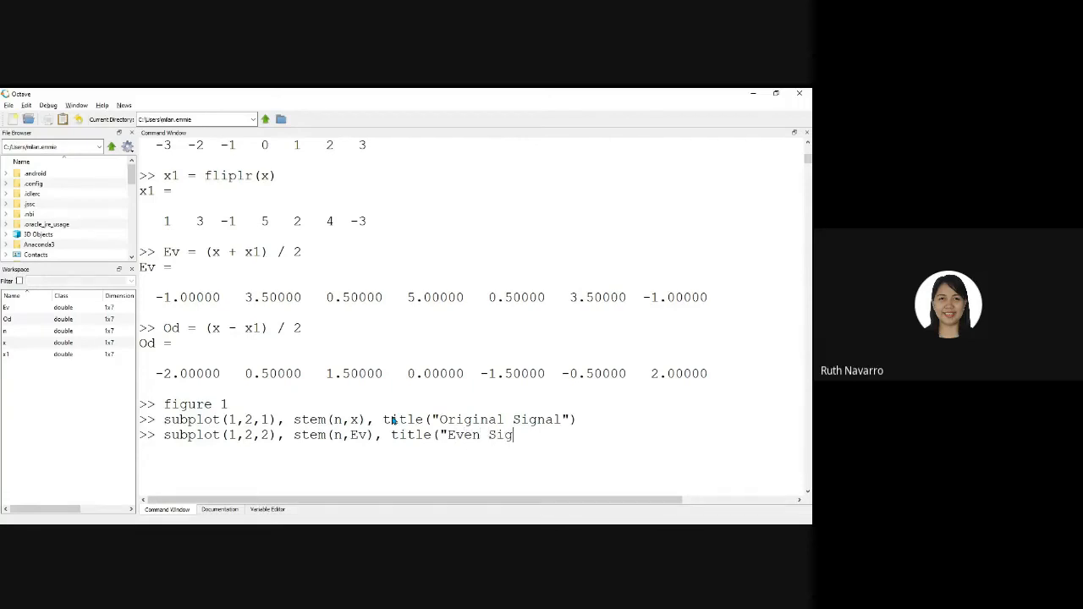
{"action": "type", "text": "nal\")"}
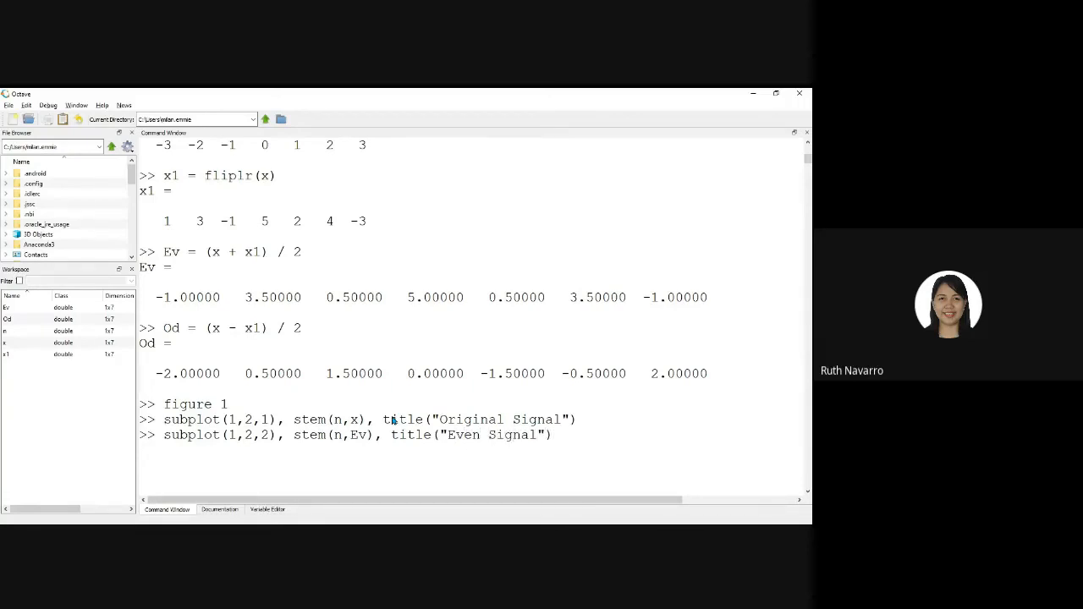
{"action": "key", "text": "Return"}
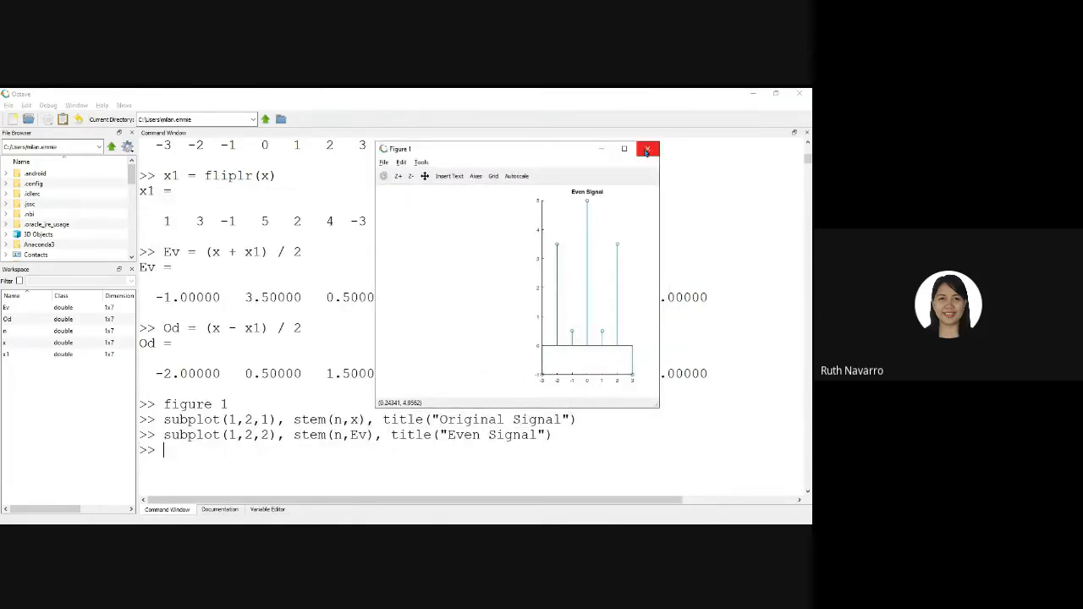
{"action": "left_click", "coordinate": [648, 148]}
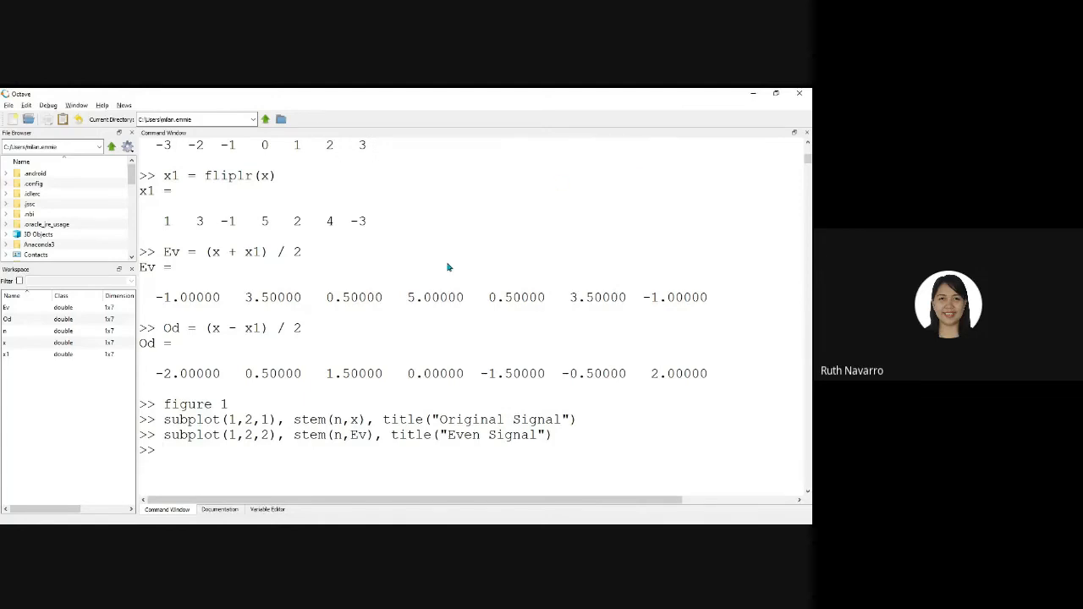
{"action": "mouse_move", "coordinate": [264, 489]}
{"action": "type", "text": "subplot(1,2,1), stem(n,x), title(\"Original Signal\")"}
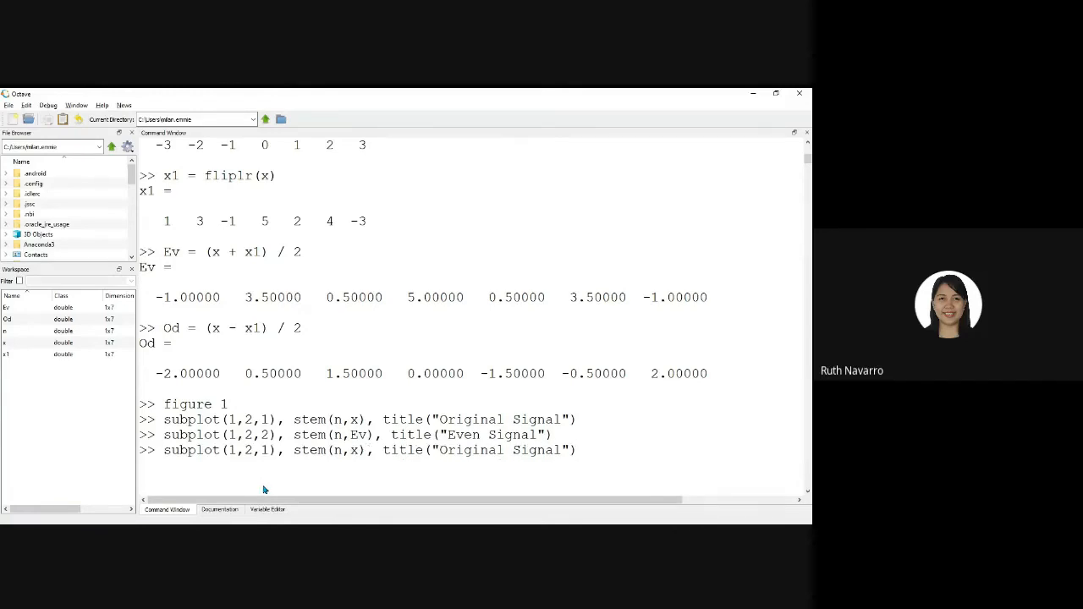
- Rerun the Original Signal plot, close it, and start editing toward subplot(2,2,2)
{"action": "key", "text": "Return"}
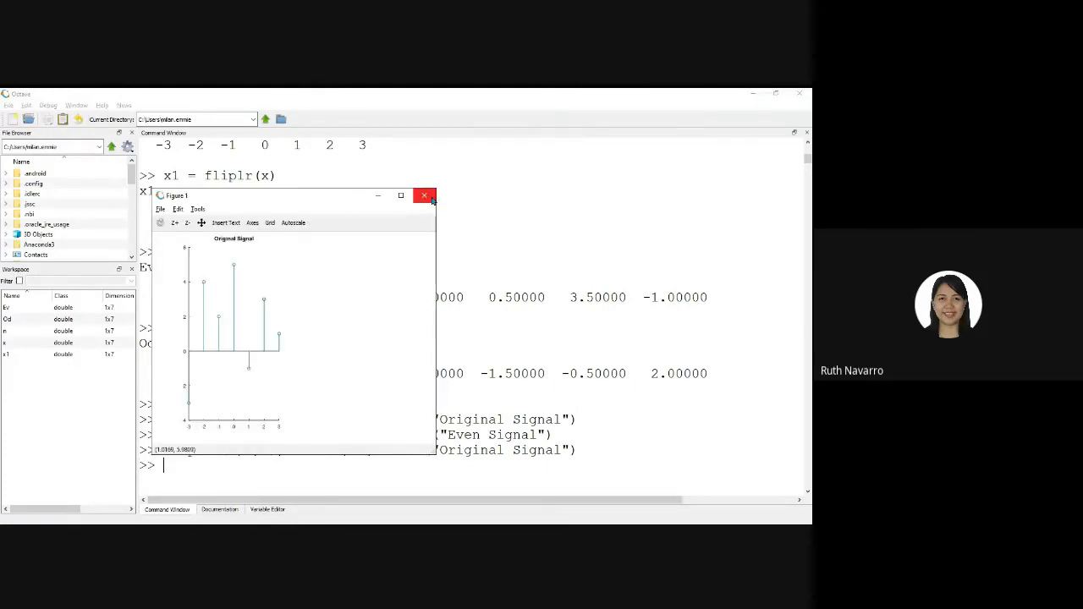
{"action": "left_click", "coordinate": [425, 195]}
{"action": "type", "text": "subplot(1,2,1), stem(n,x), title(\"Original Signal\")"}
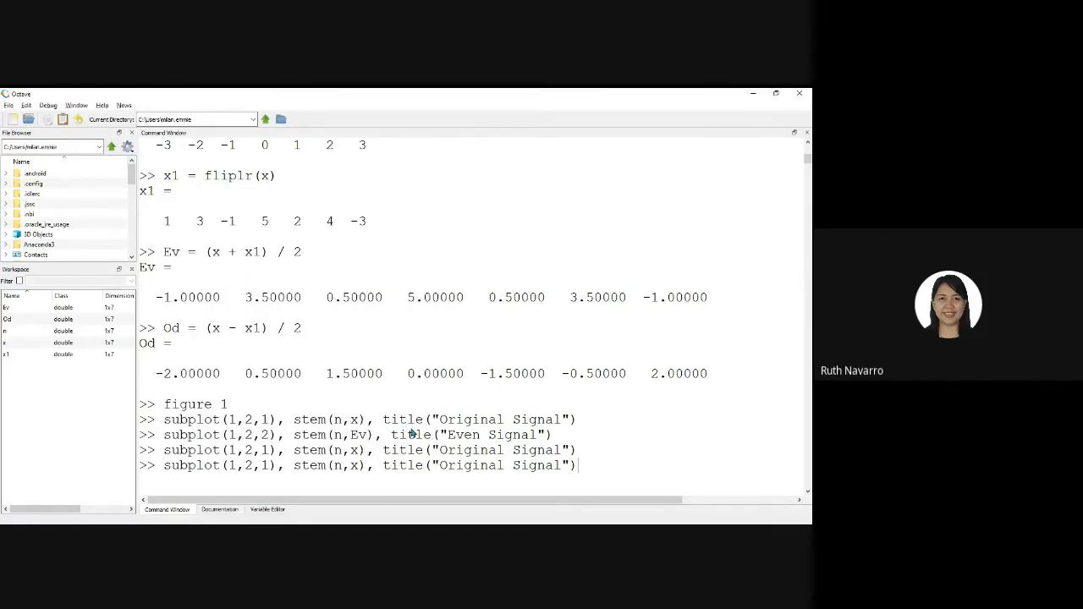
{"action": "mouse_move", "coordinate": [506, 458]}
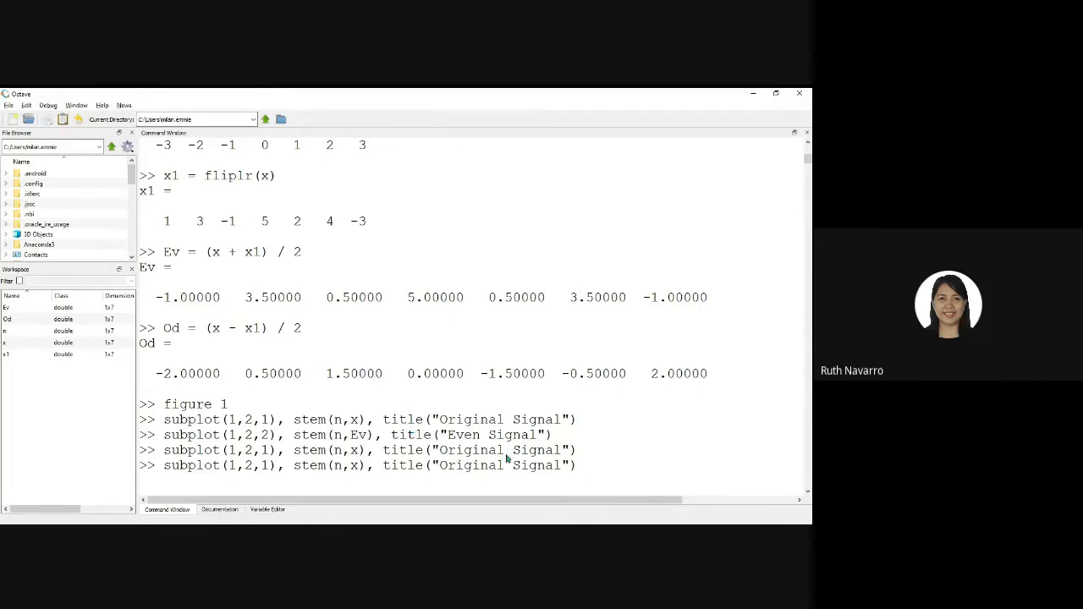
{"action": "key", "text": "BackSpace"}
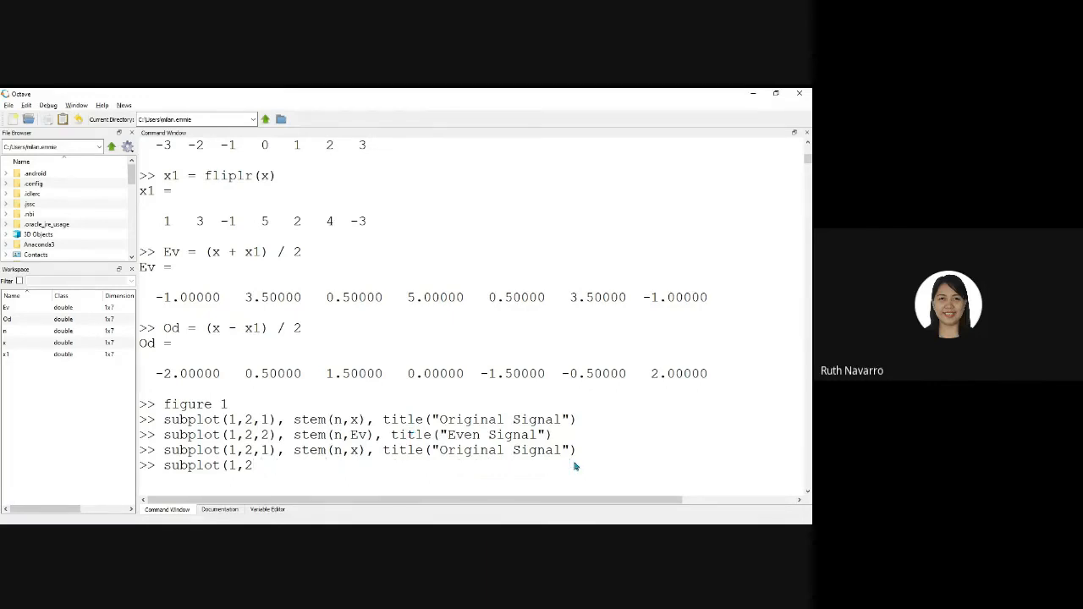
{"action": "type", "text": "2,"}
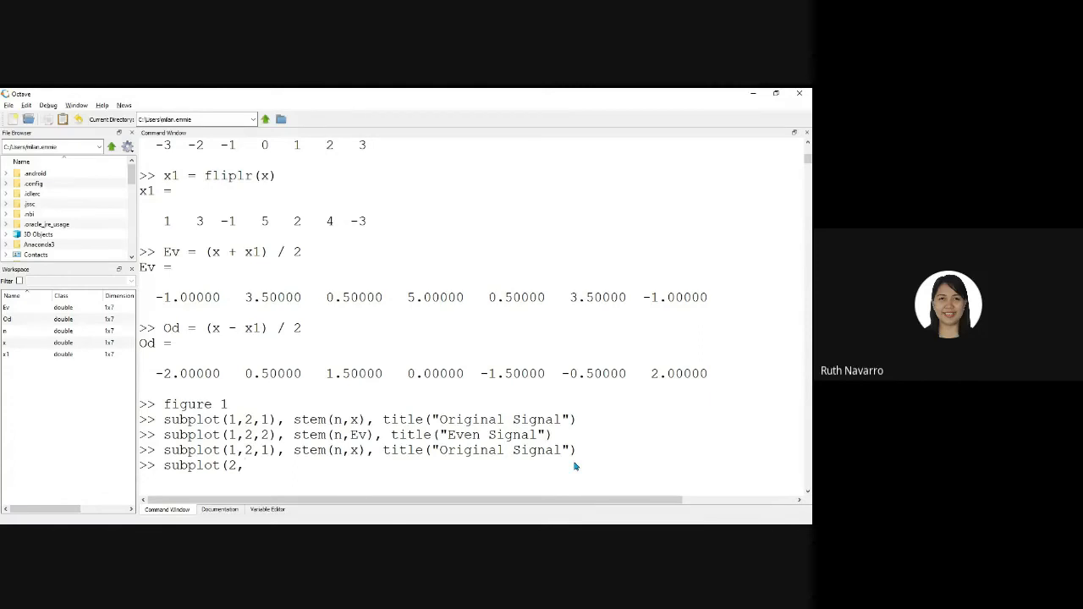
{"action": "type", "text": "2,2"}
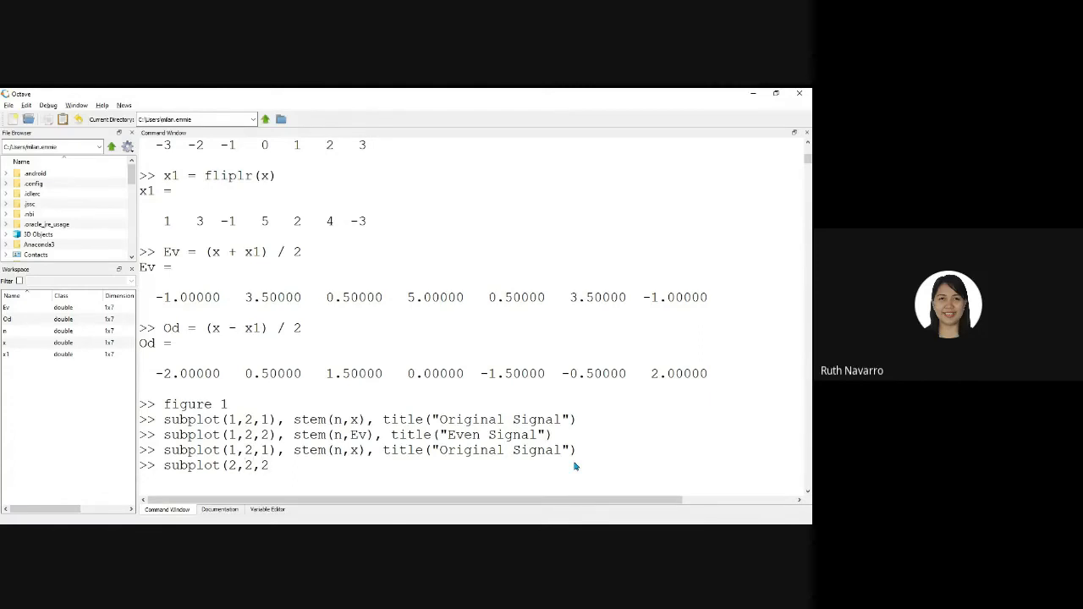
{"action": "type", "text": "),"}
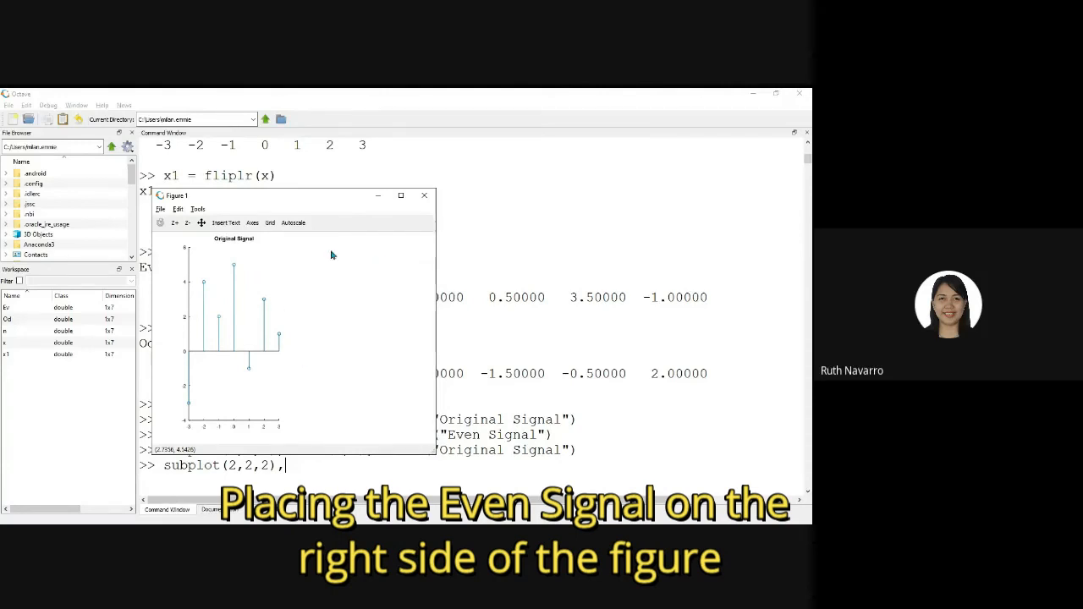
{"action": "mouse_move", "coordinate": [355, 330]}
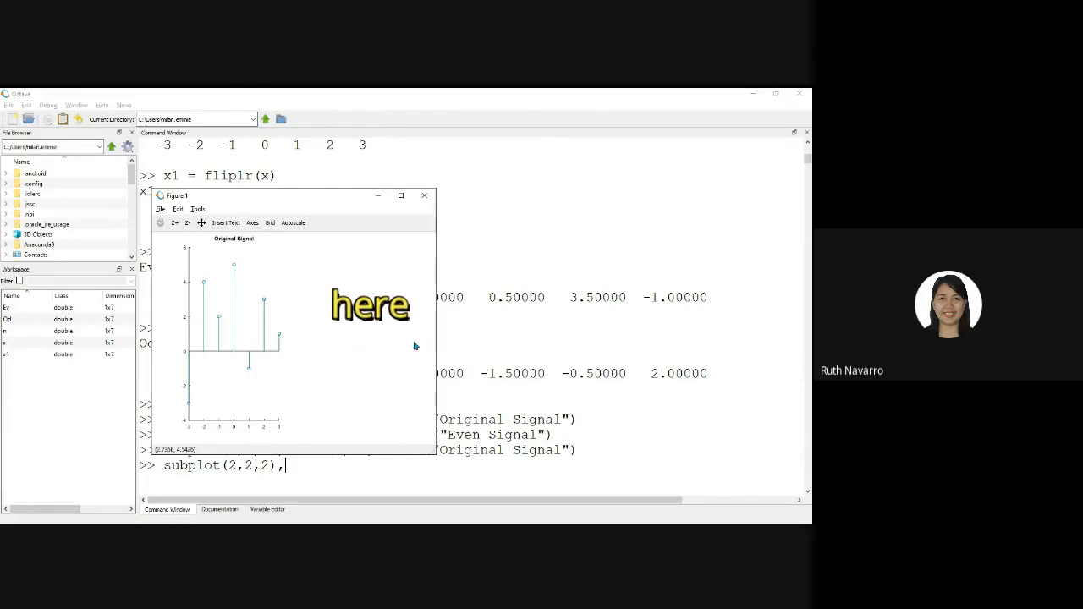
- Extend the subplot(2,2,2) command with stem(n,Ev) and the title "Even Signal"
{"action": "left_click", "coordinate": [424, 195]}
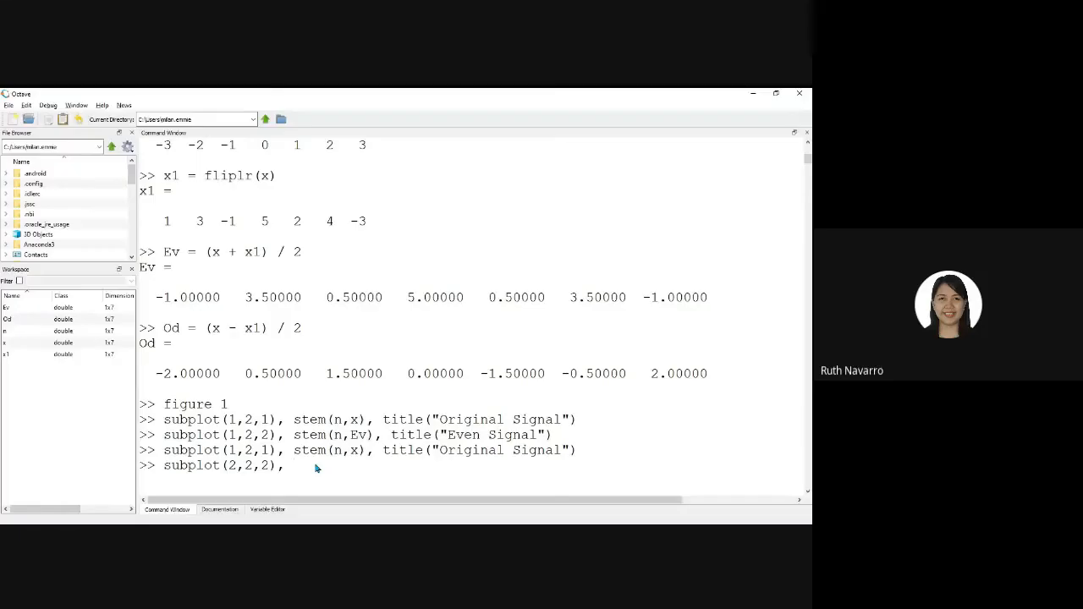
{"action": "type", "text": "ste"}
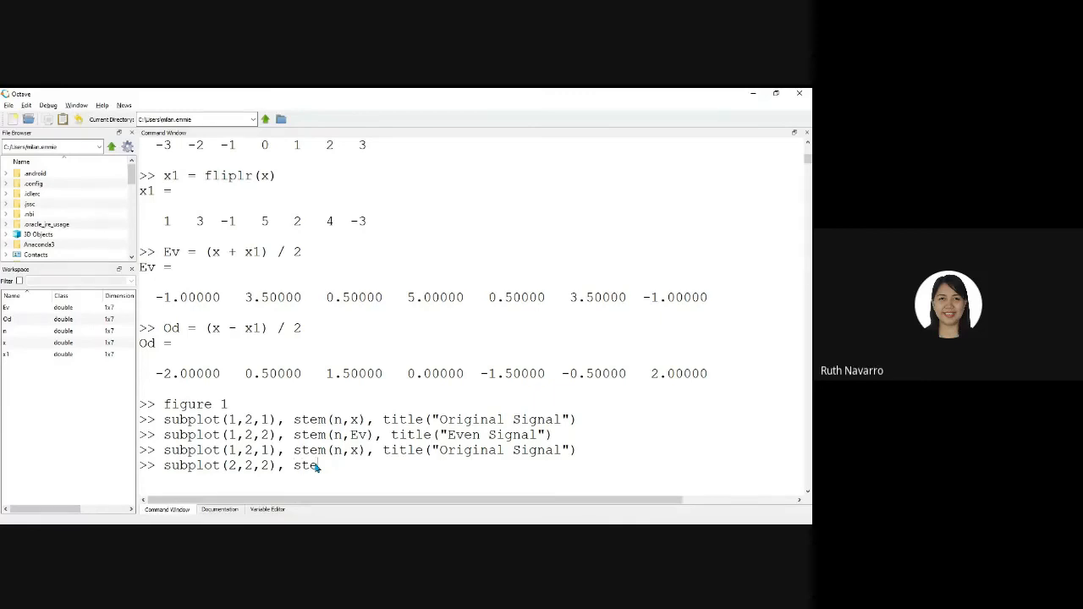
{"action": "type", "text": "m(n"}
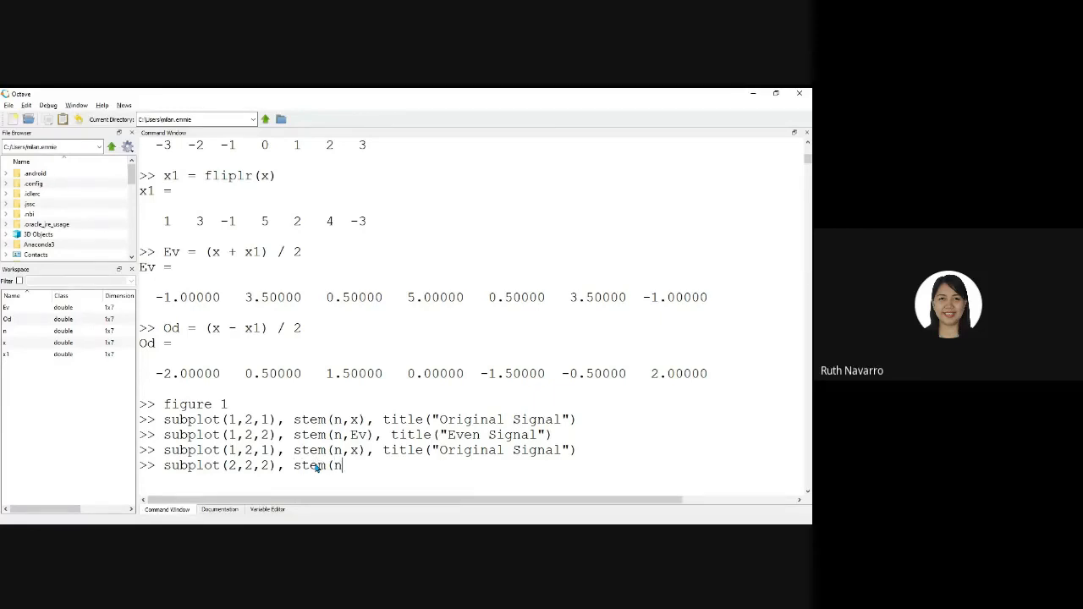
{"action": "type", "text": ",Ev"}
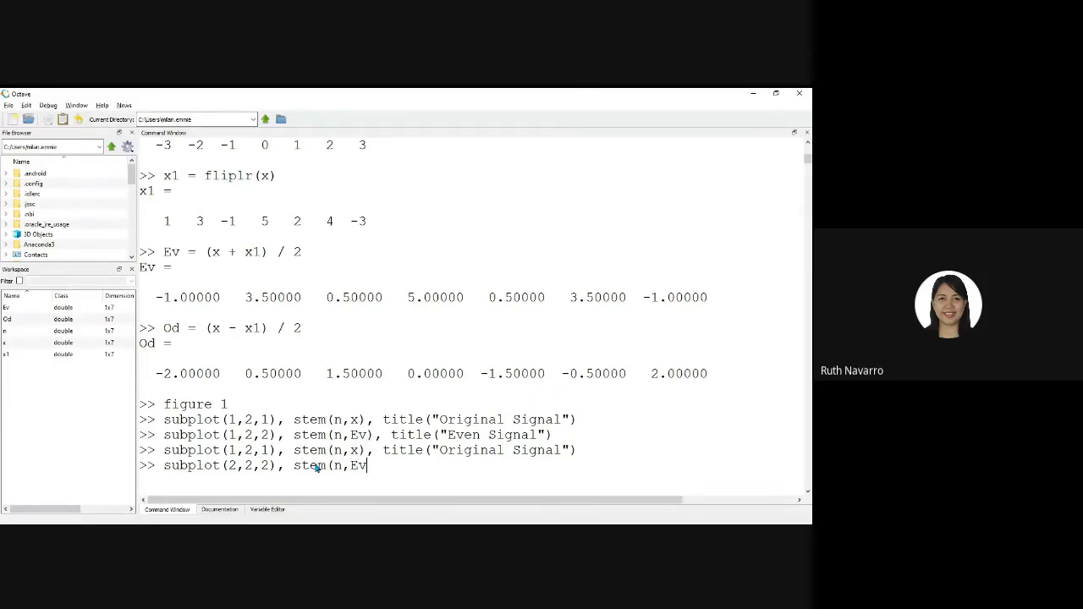
{"action": "type", "text": "), title"}
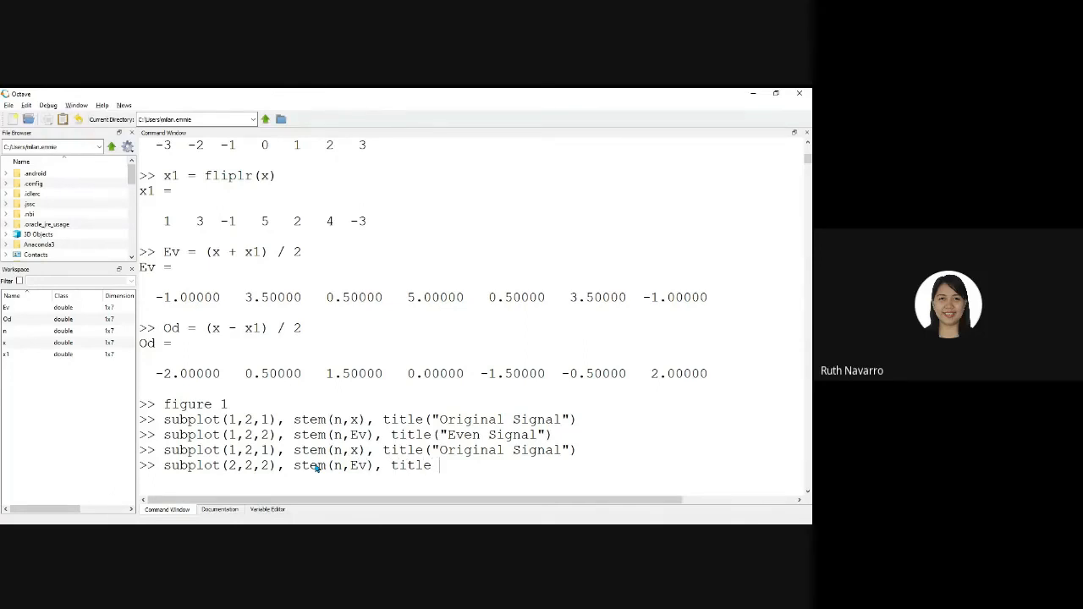
{"action": "type", "text": "(\""}
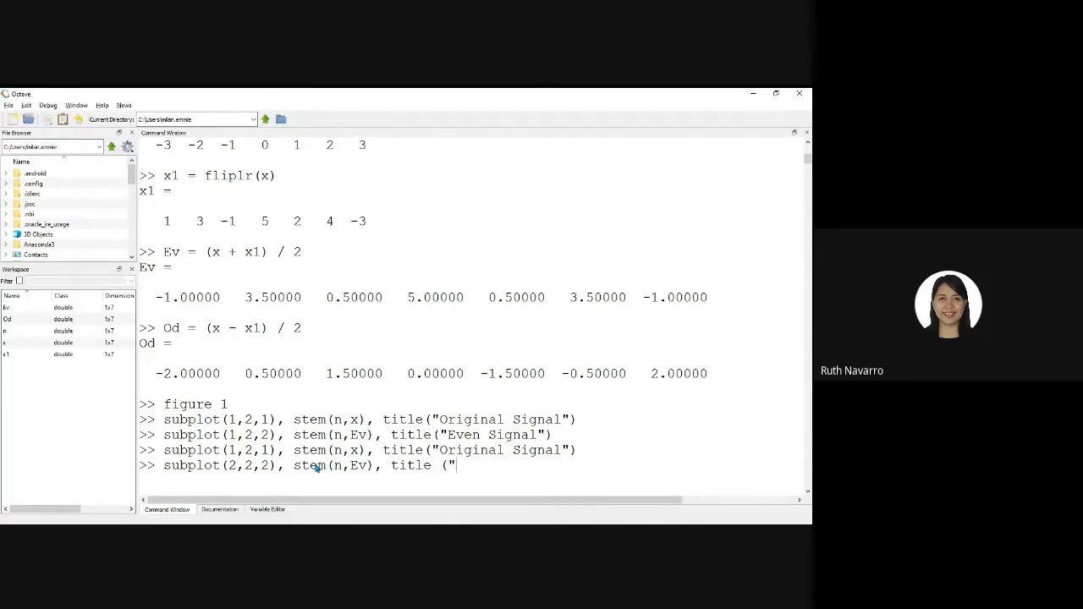
{"action": "type", "text": "Even Si"}
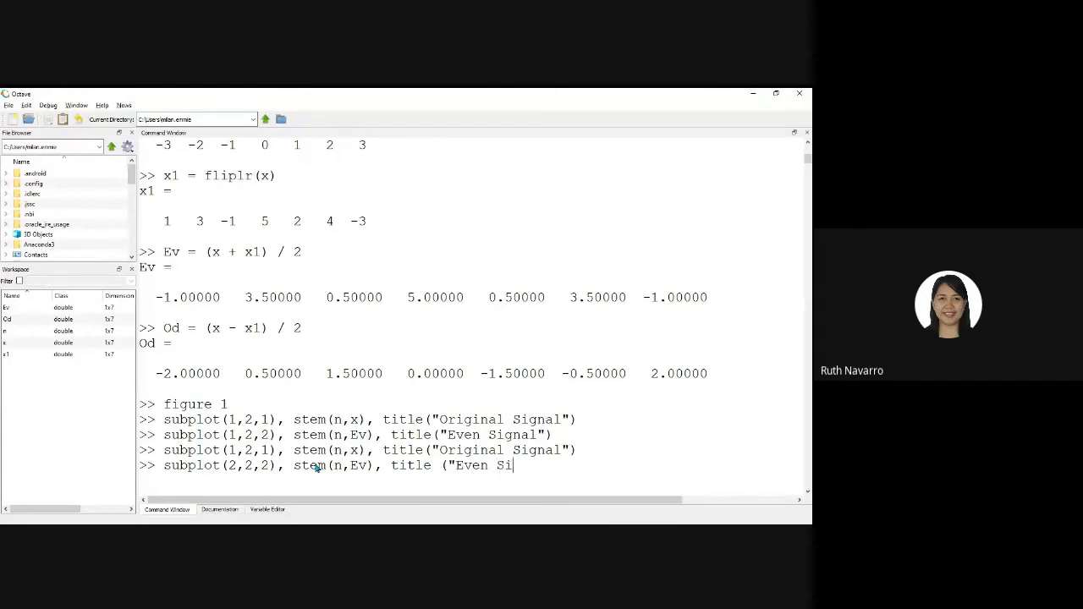
{"action": "type", "text": "gnal"}
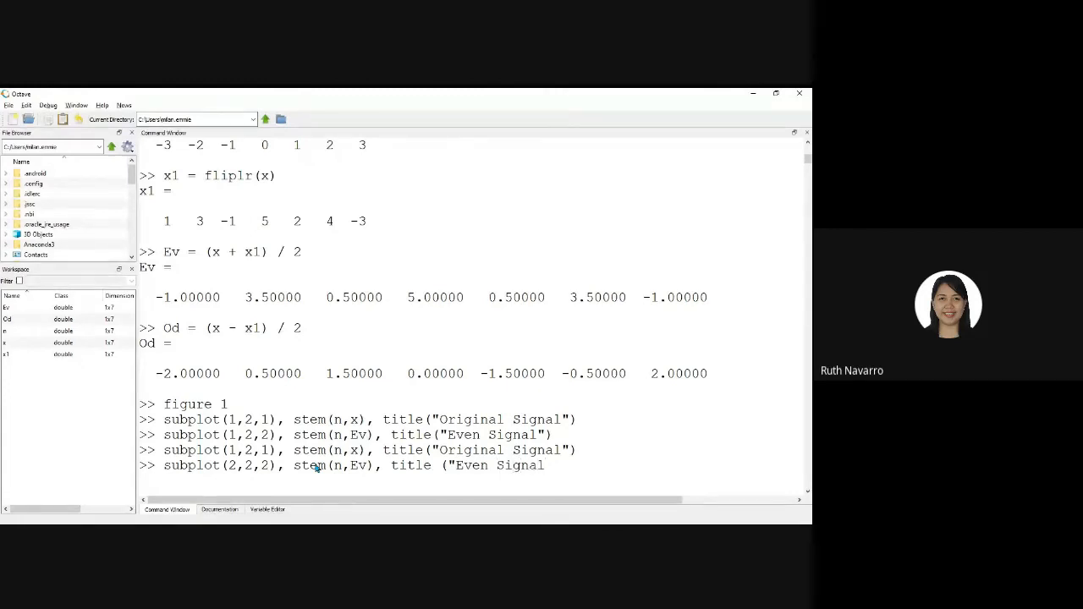
{"action": "type", "text": "\")"}
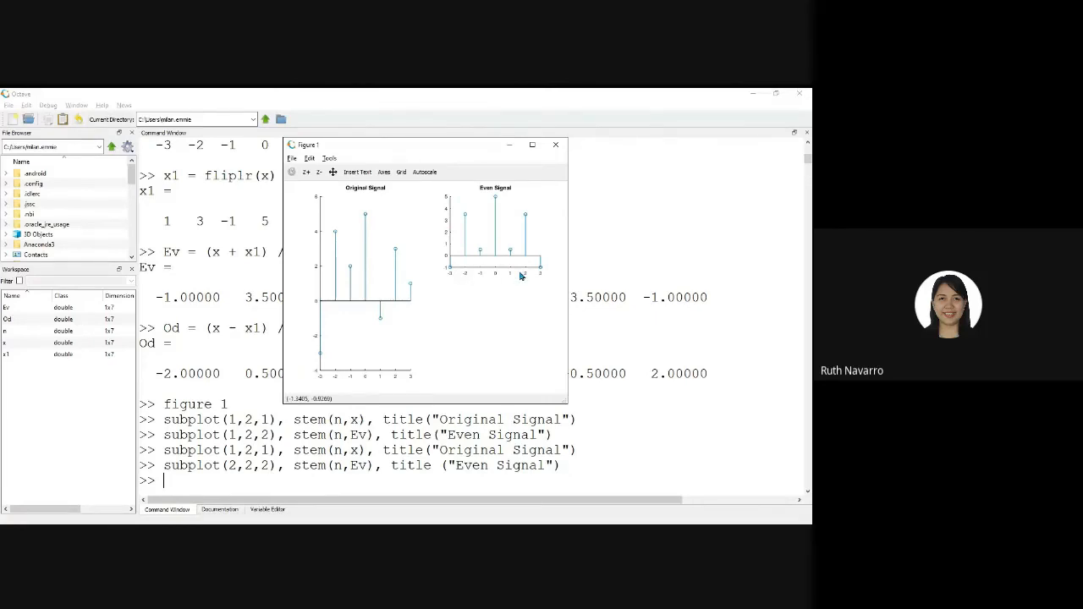
{"action": "mouse_move", "coordinate": [519, 276]}
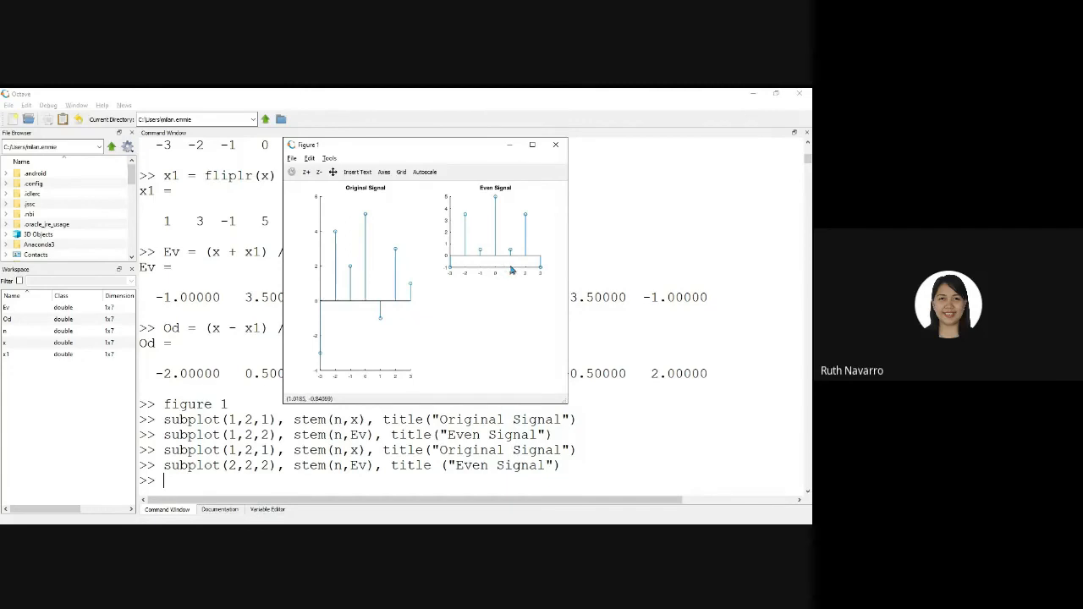
{"action": "mouse_move", "coordinate": [531, 302]}
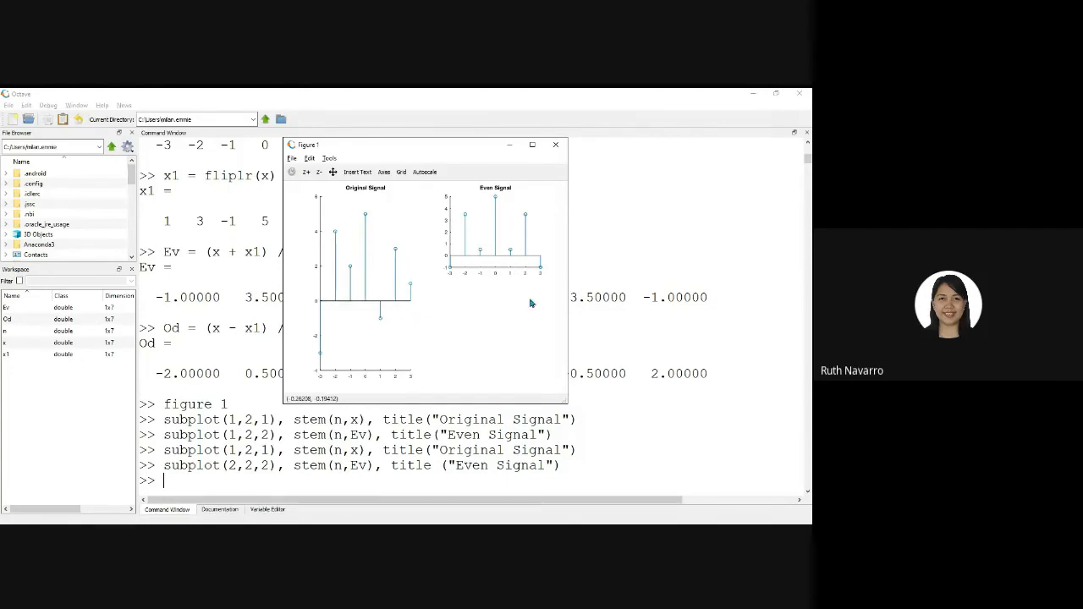
{"action": "mouse_move", "coordinate": [465, 375]}
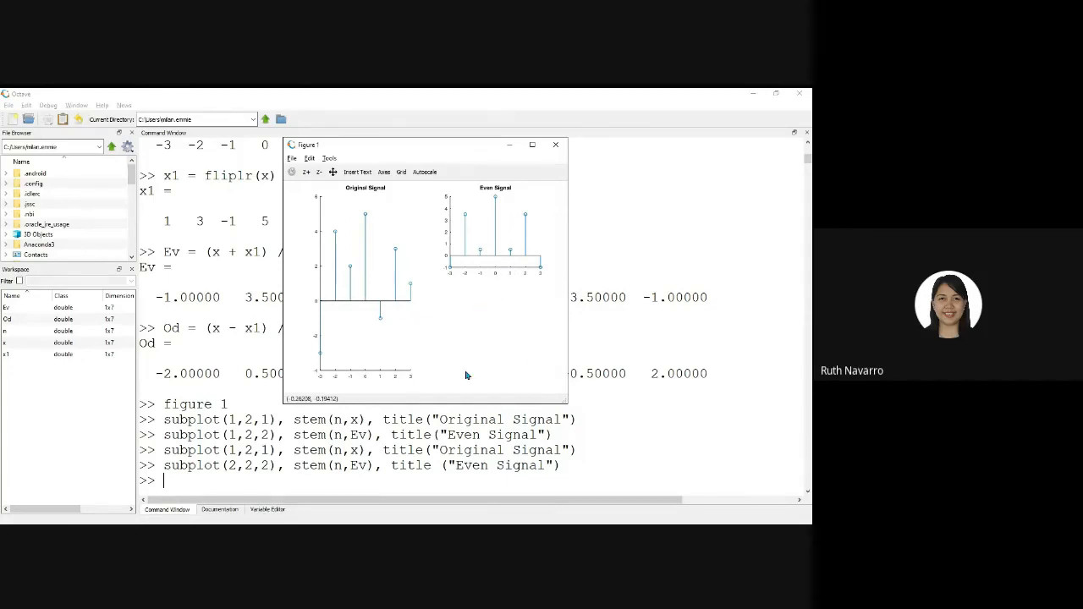
{"action": "mouse_move", "coordinate": [497, 346]}
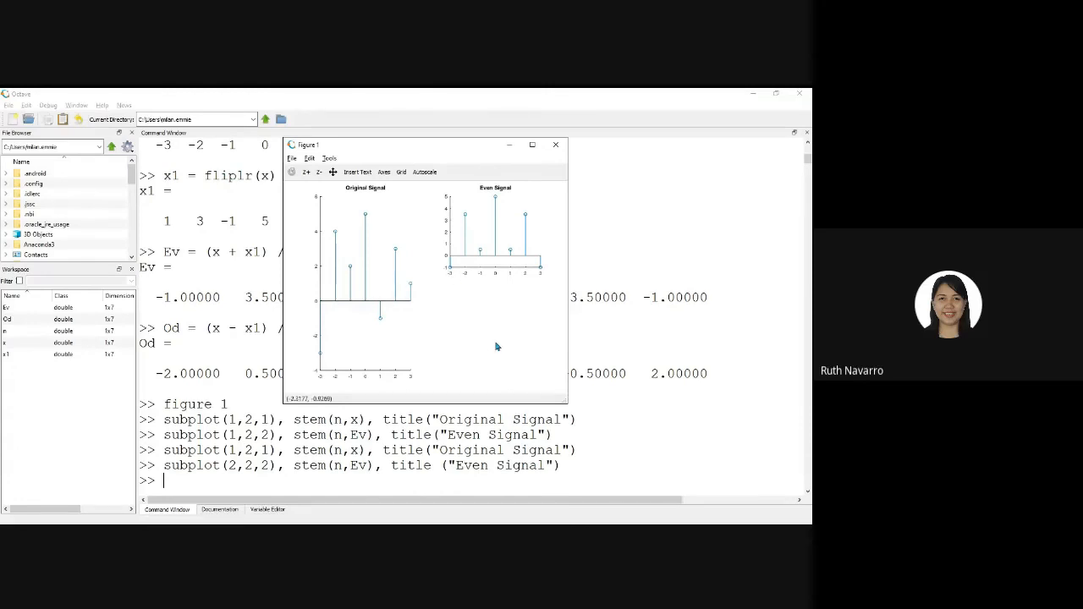
- Back in the Command Window, begin typing subplot(2,2,4), stem(n, for the lower-right panel
{"action": "left_click", "coordinate": [555, 144]}
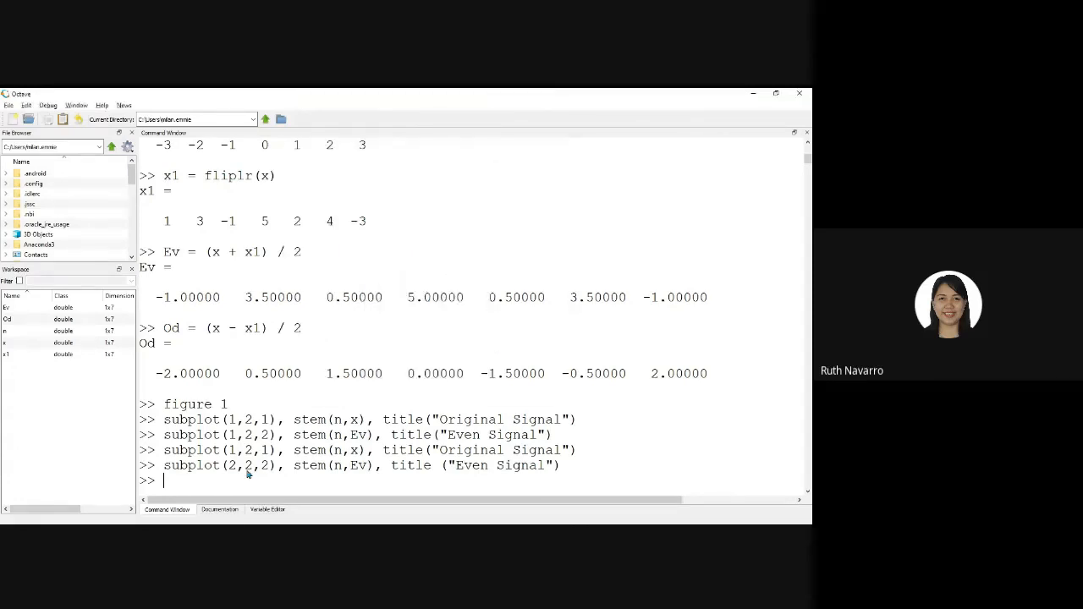
{"action": "type", "text": "sub"}
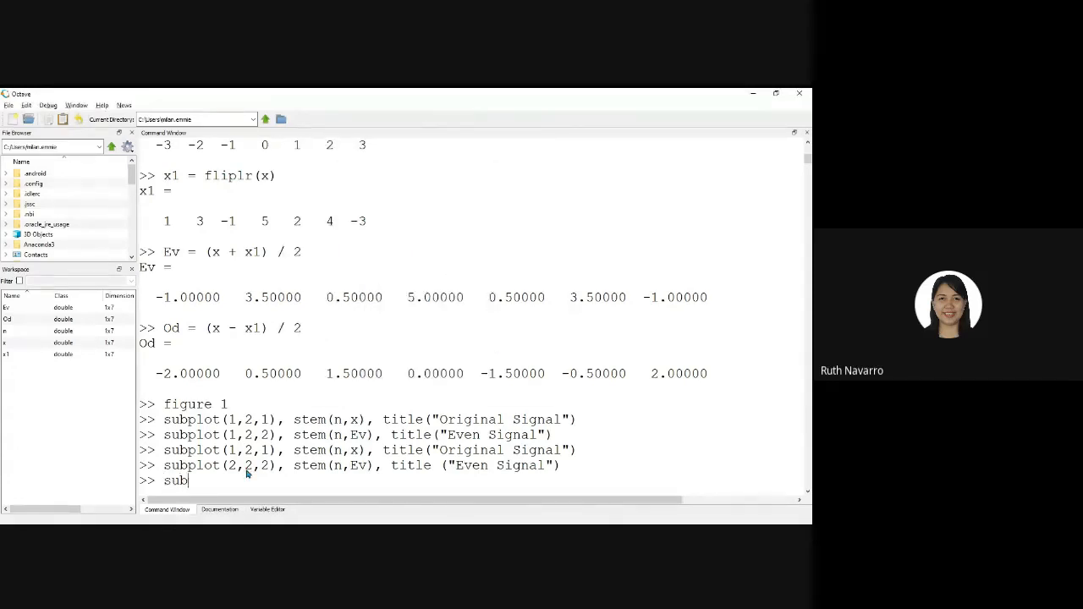
{"action": "type", "text": "plot"}
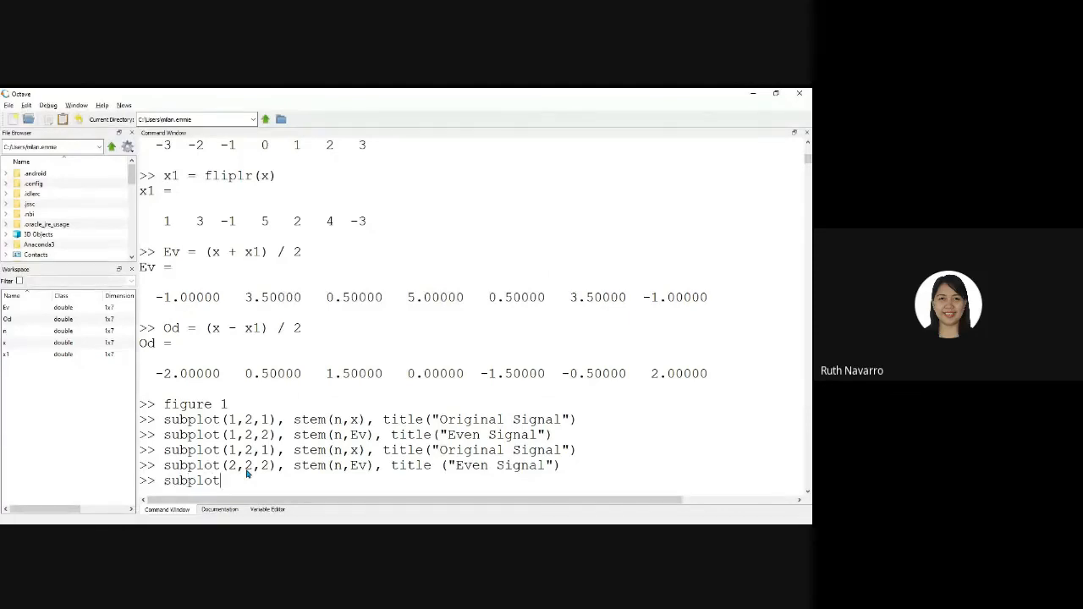
{"action": "type", "text": "(2,2,4)"}
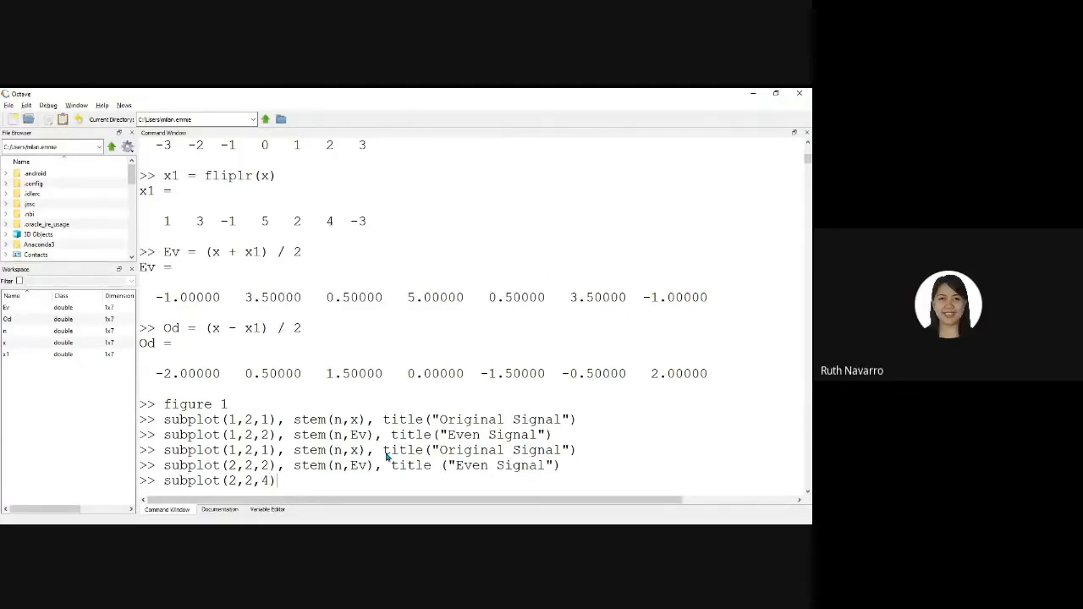
{"action": "type", "text": ", stem"}
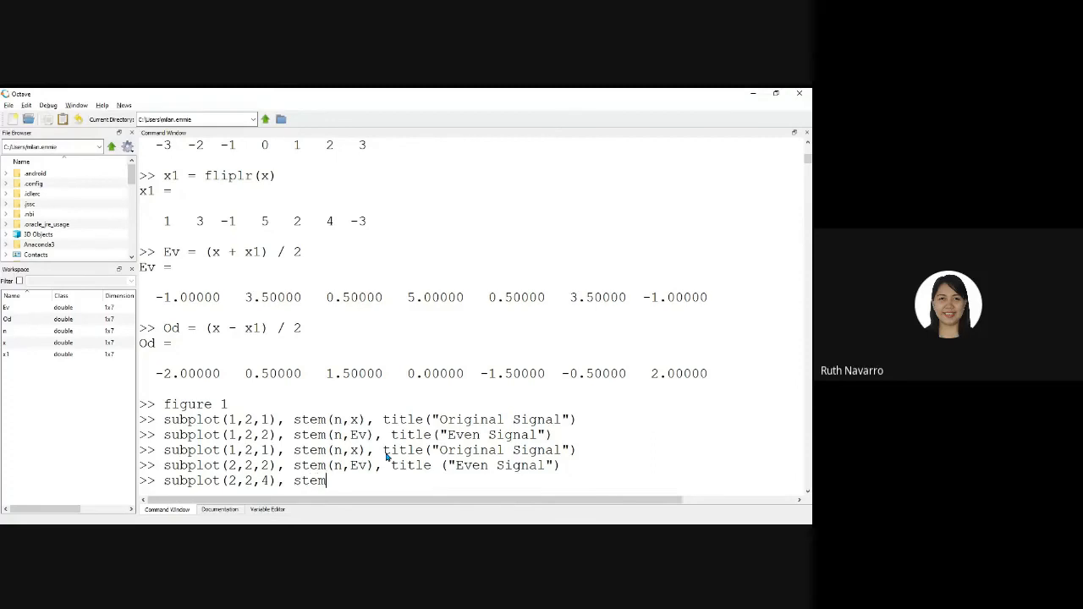
{"action": "type", "text": "(n,"}
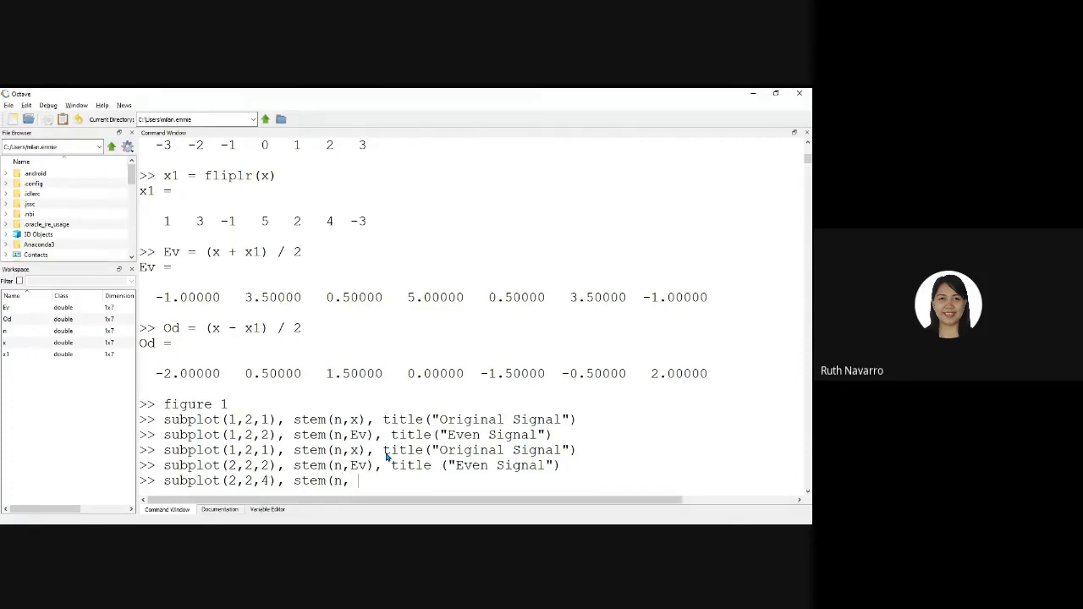
- Complete the command with Od, the red 'r' option, and title "Odd Signal"
{"action": "type", "text": "Od"}
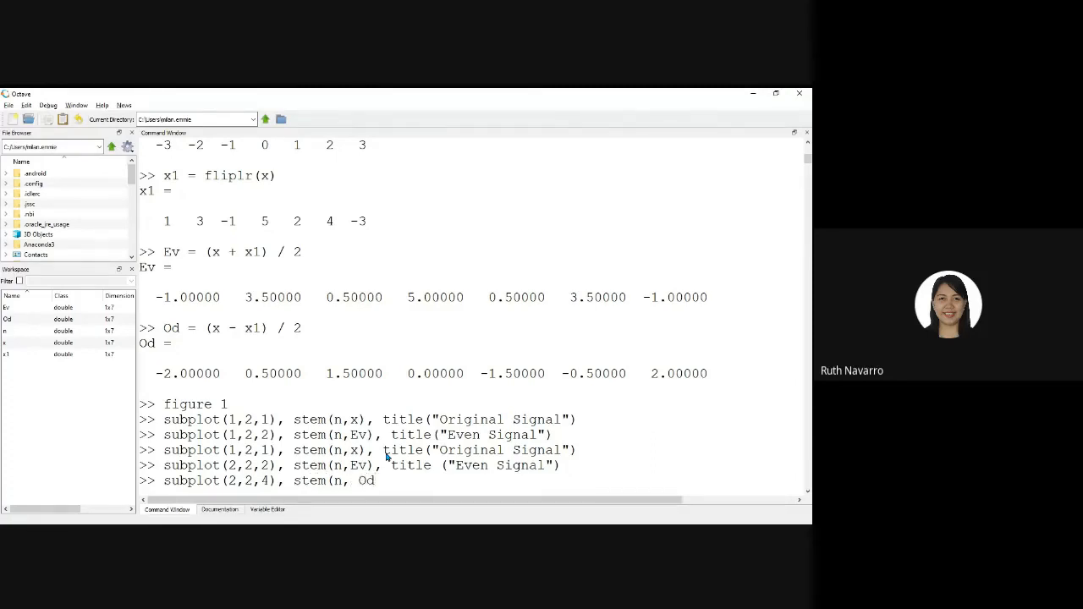
{"action": "type", "text": ", ti"}
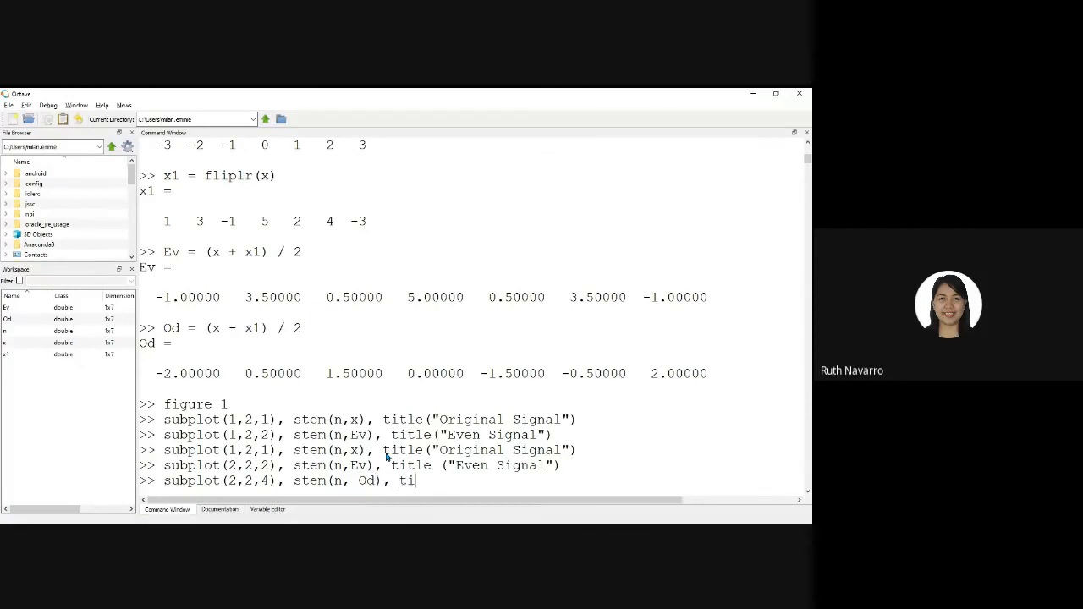
{"action": "type", "text": "tle("}
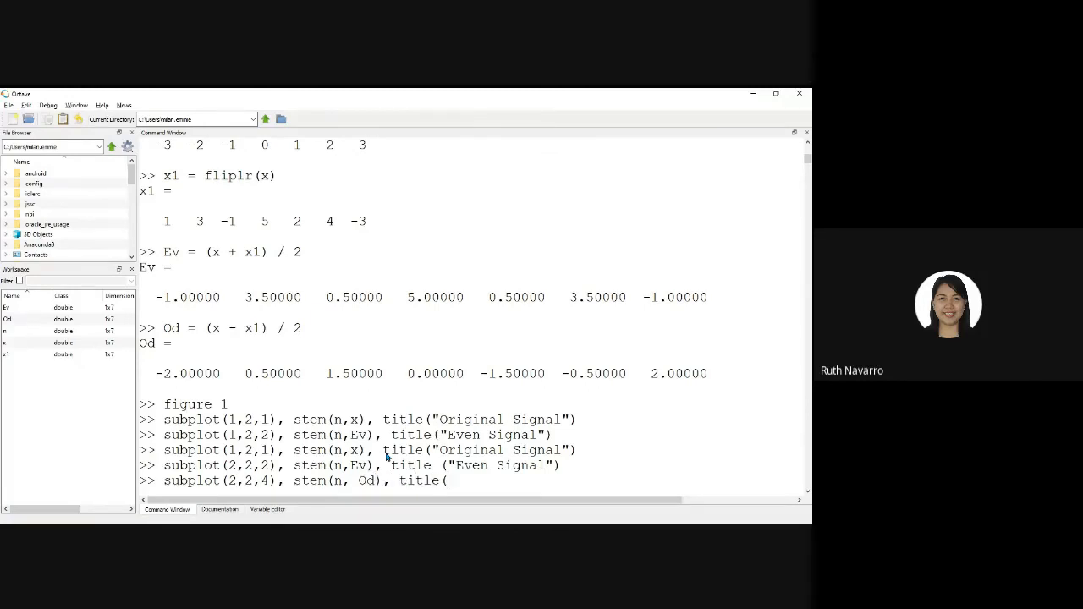
{"action": "type", "text": "\"Od"}
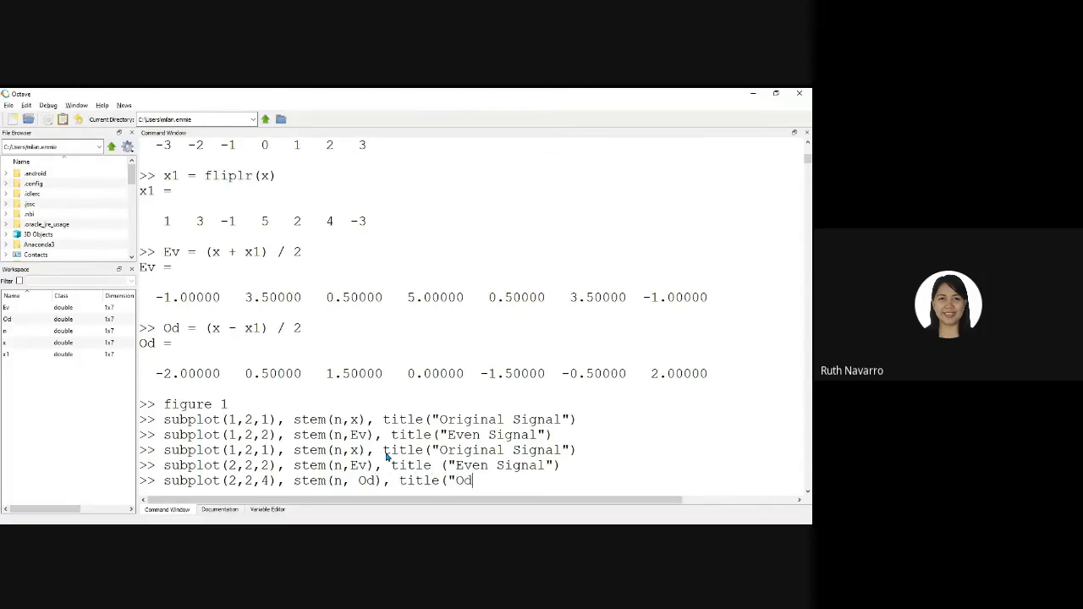
{"action": "type", "text": "d Signal"}
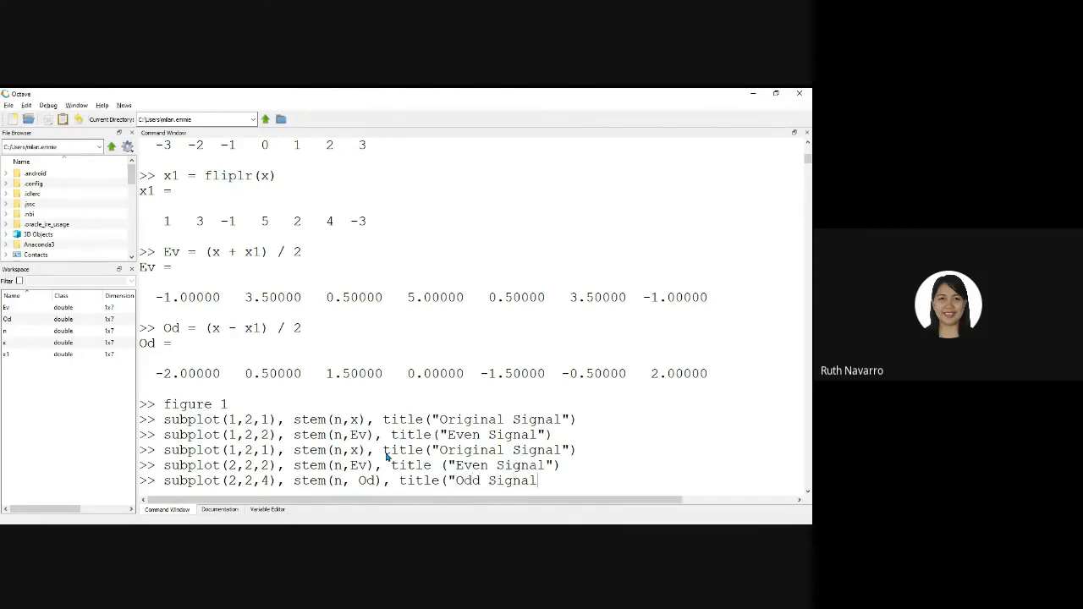
{"action": "type", "text": "\")"}
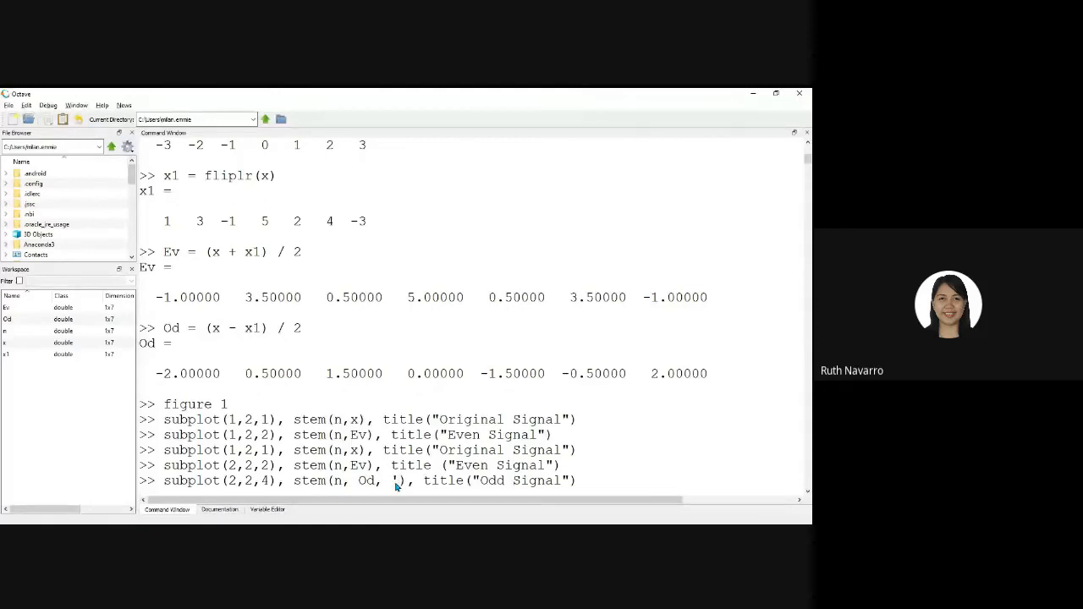
{"action": "type", "text": "r"}
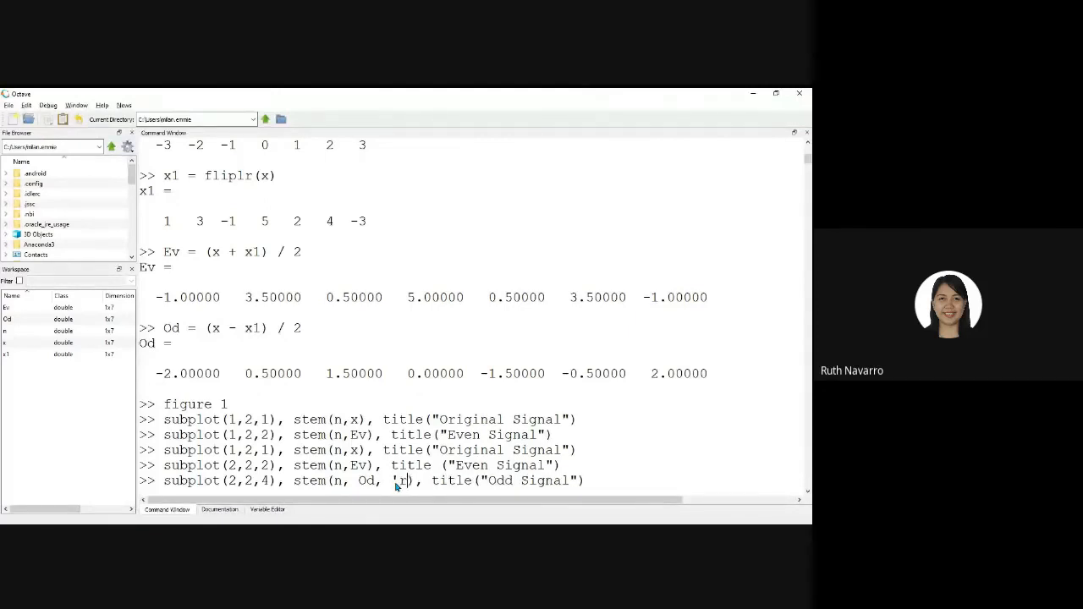